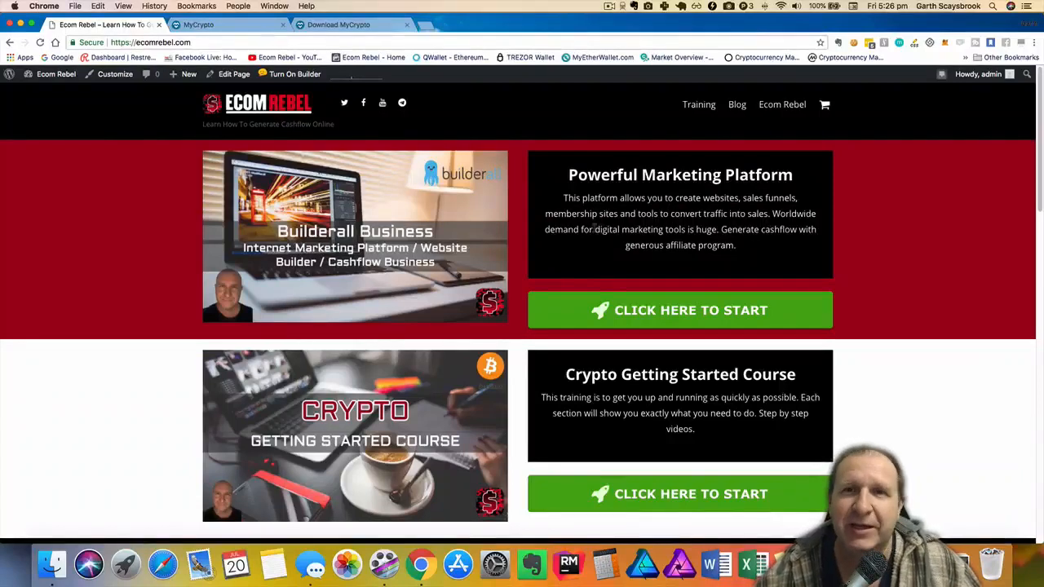
mouse_move(572, 239)
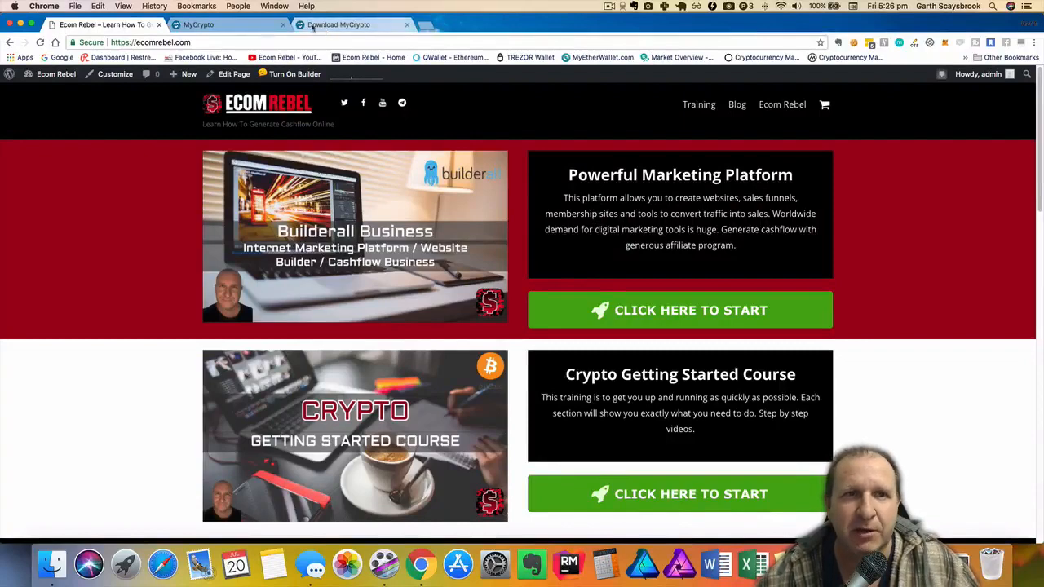
- Switch to the Download MyCrypto tab showing version 1.2.1 for macOS
click(351, 25)
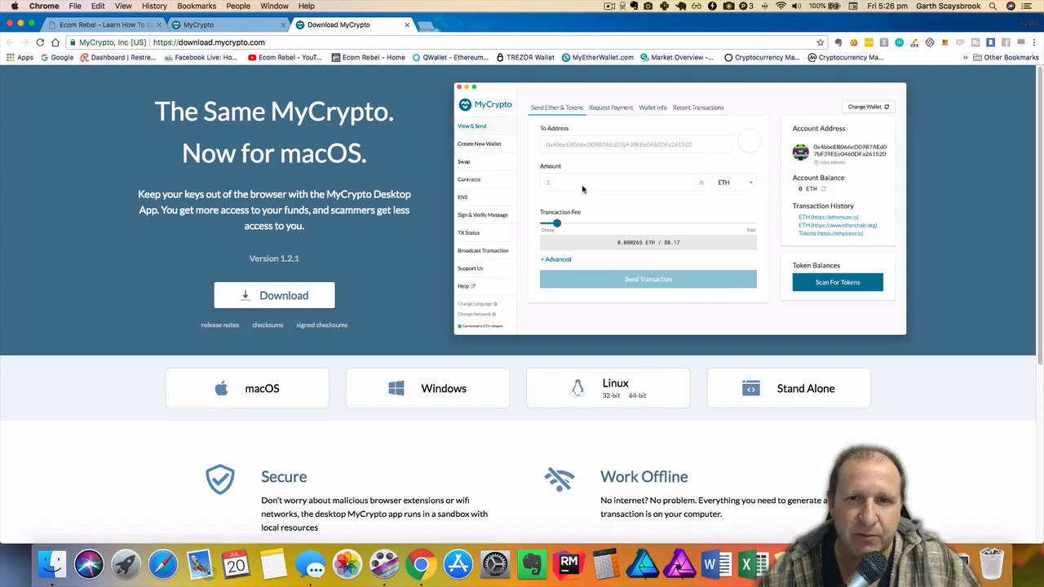
mouse_move(580, 182)
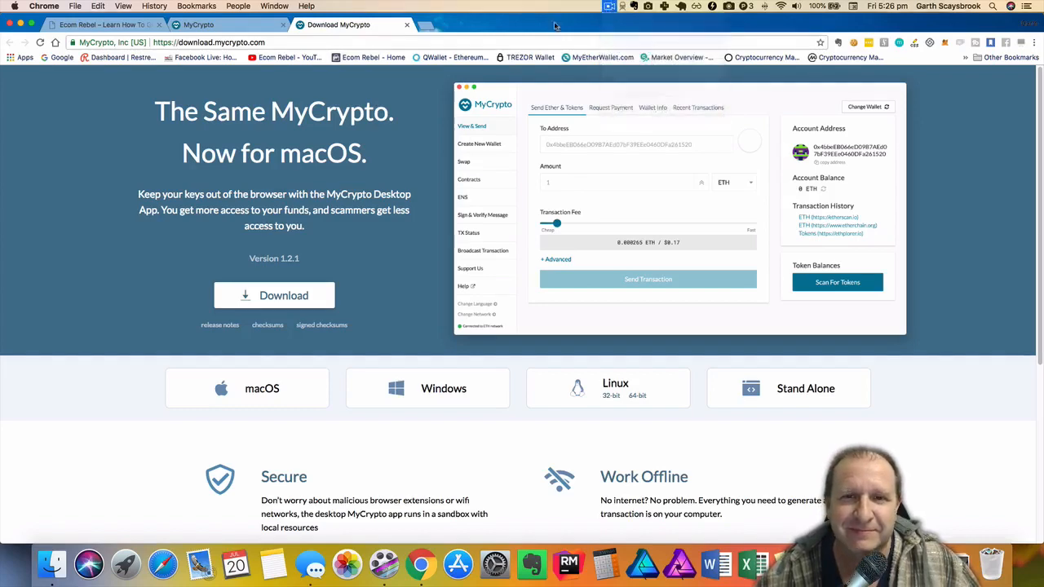
- Switch to the mycrypto.com tab showing the wallet access options
click(198, 24)
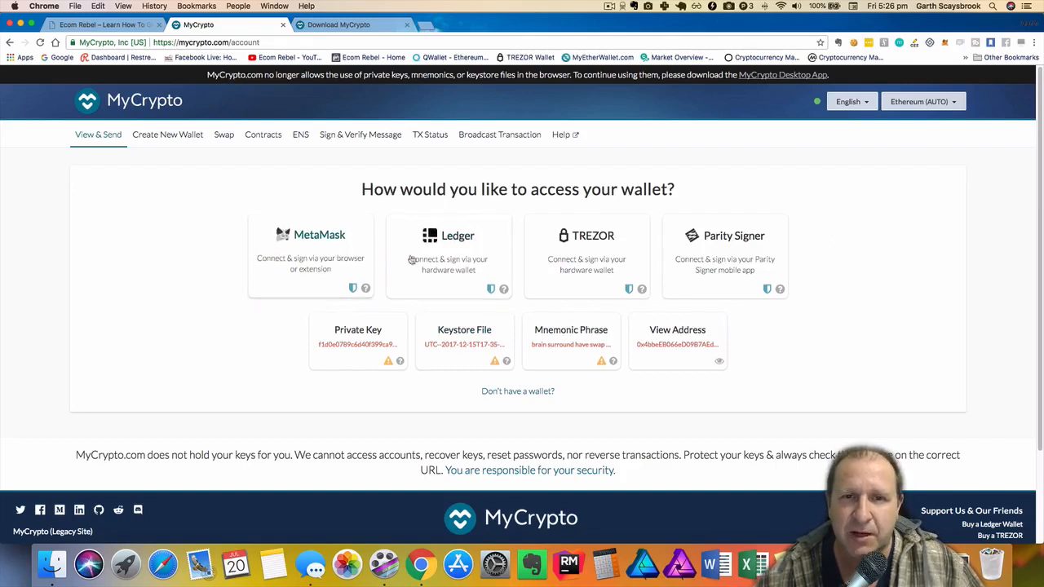
mouse_move(728, 281)
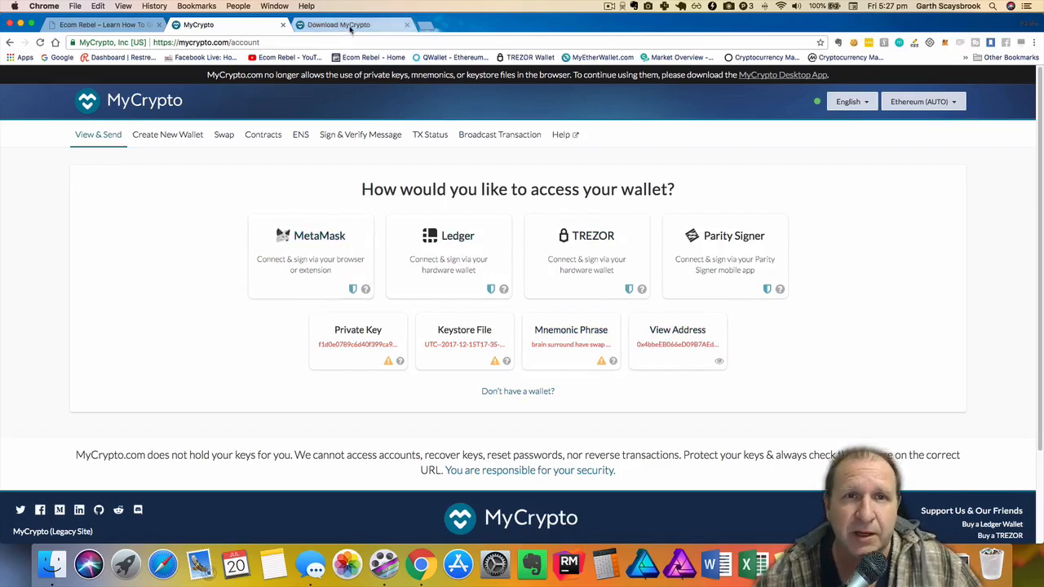
- Return to download.mycrypto.com and download mac_1.2.1_MyCrypto.dmg
click(339, 24)
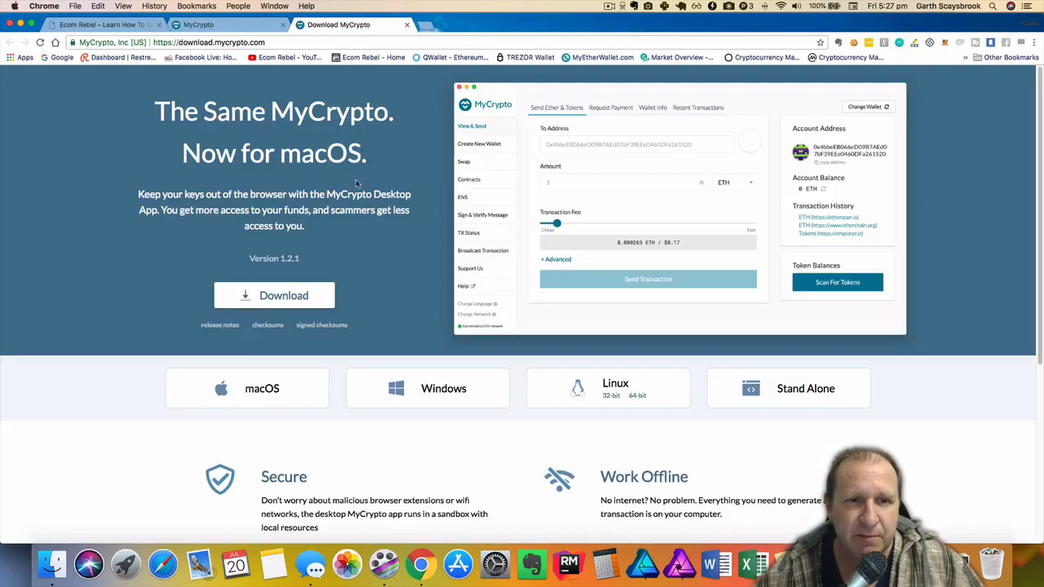
mouse_move(262, 388)
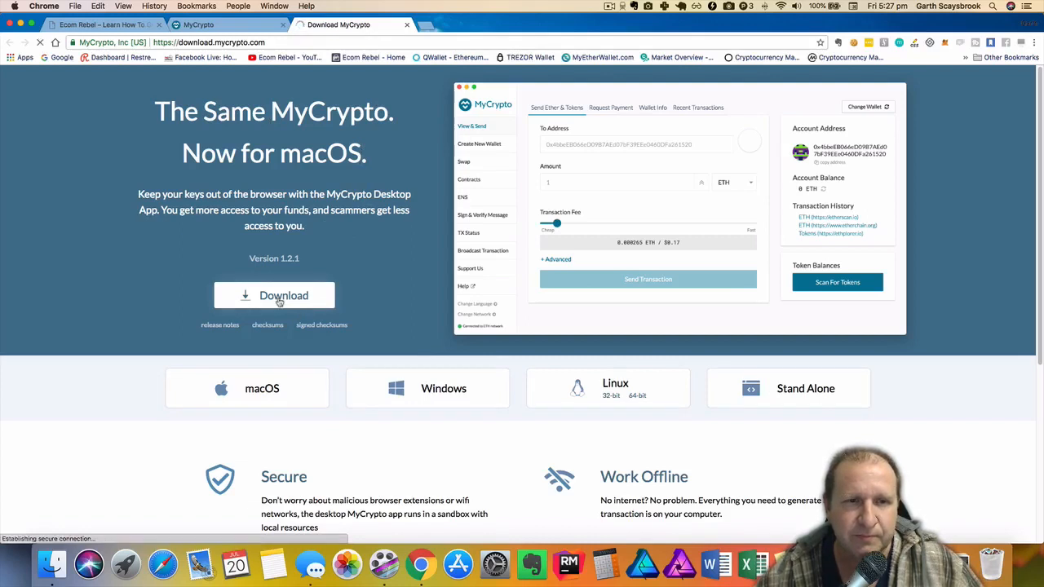
click(273, 295)
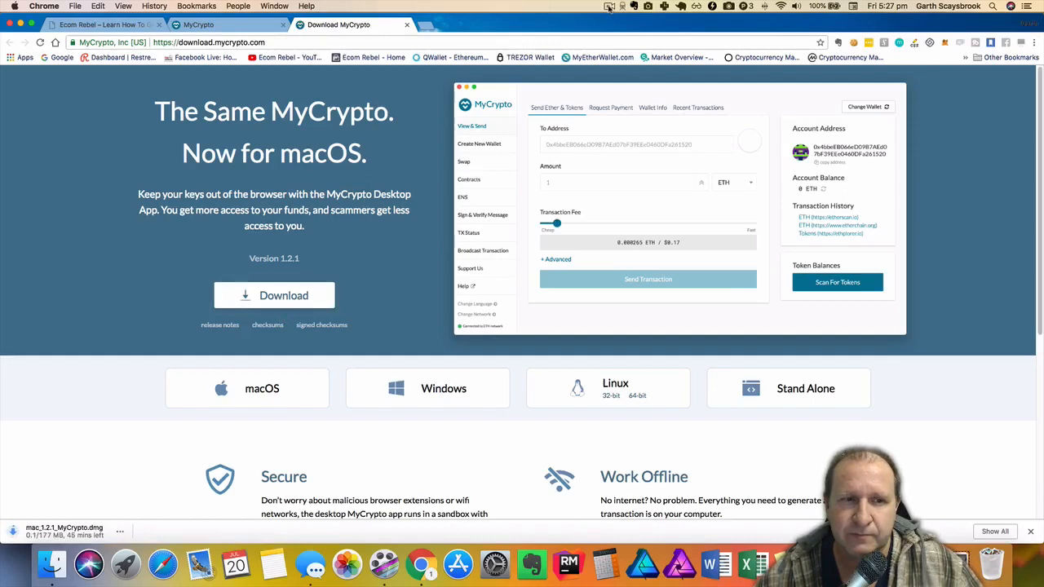
click(609, 7)
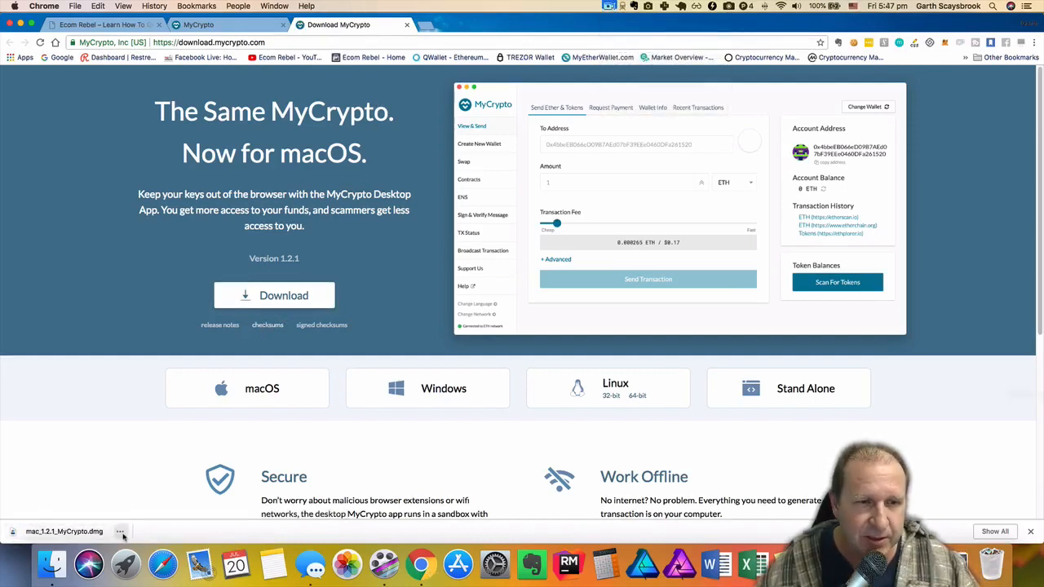
- Open the MyCrypto 1.2.1 disk image, install the app, and search Launchpad for 'my'
click(119, 531)
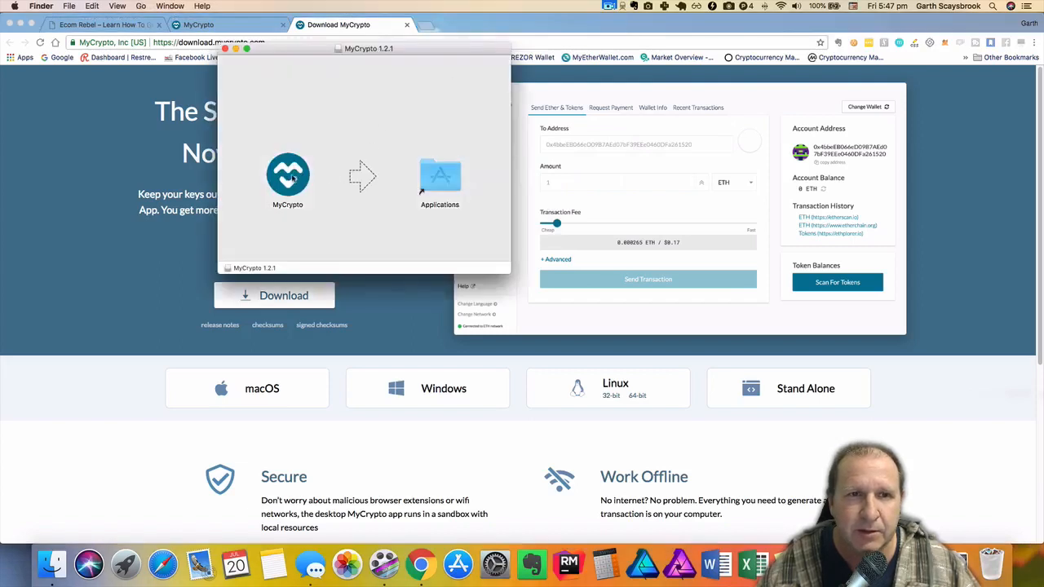
click(287, 174)
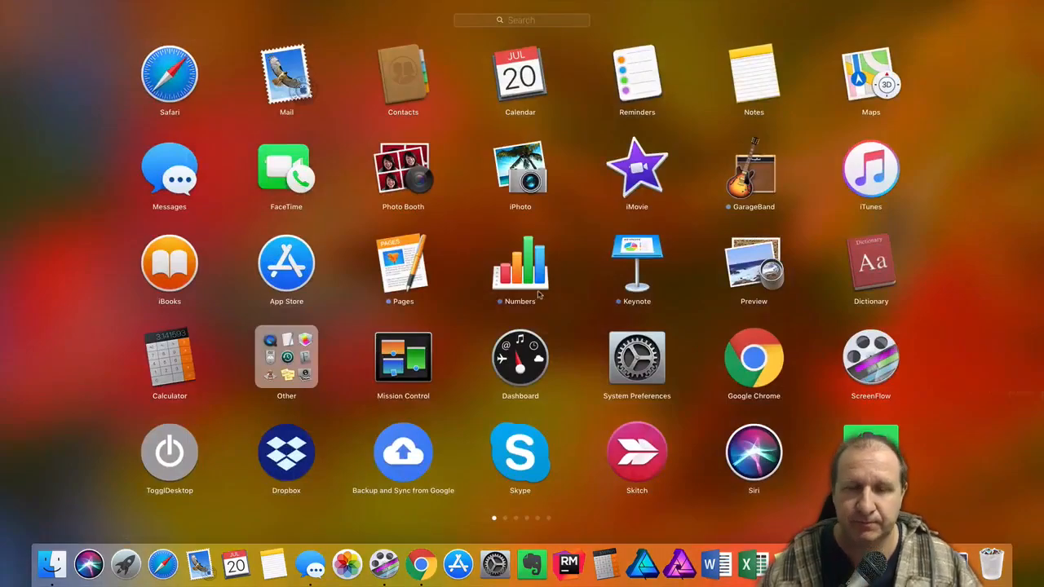
text(mycrypto.com)
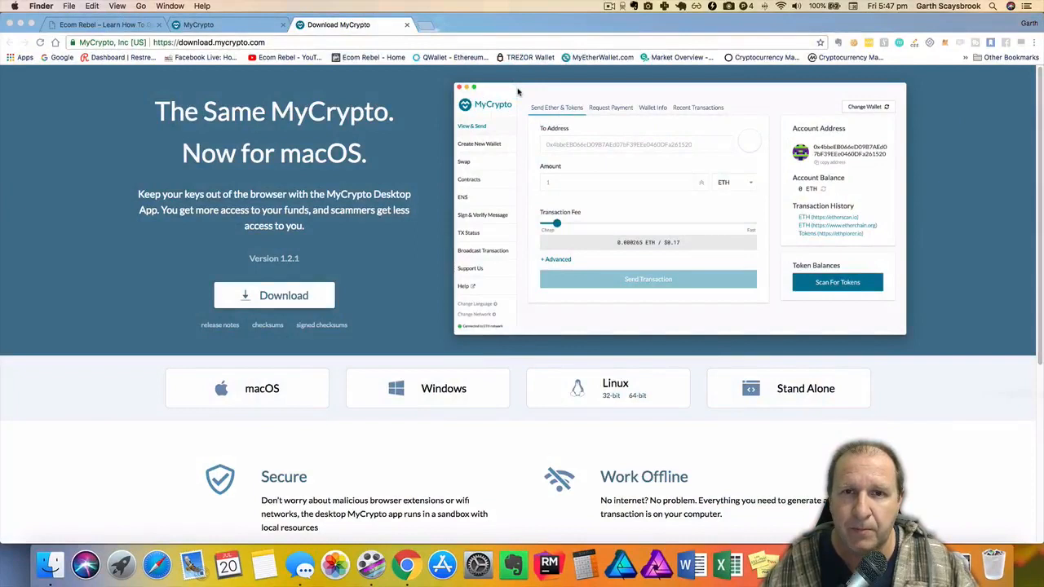
- Launch MyCrypto and step through the ten onboarding pages until Done
click(274, 295)
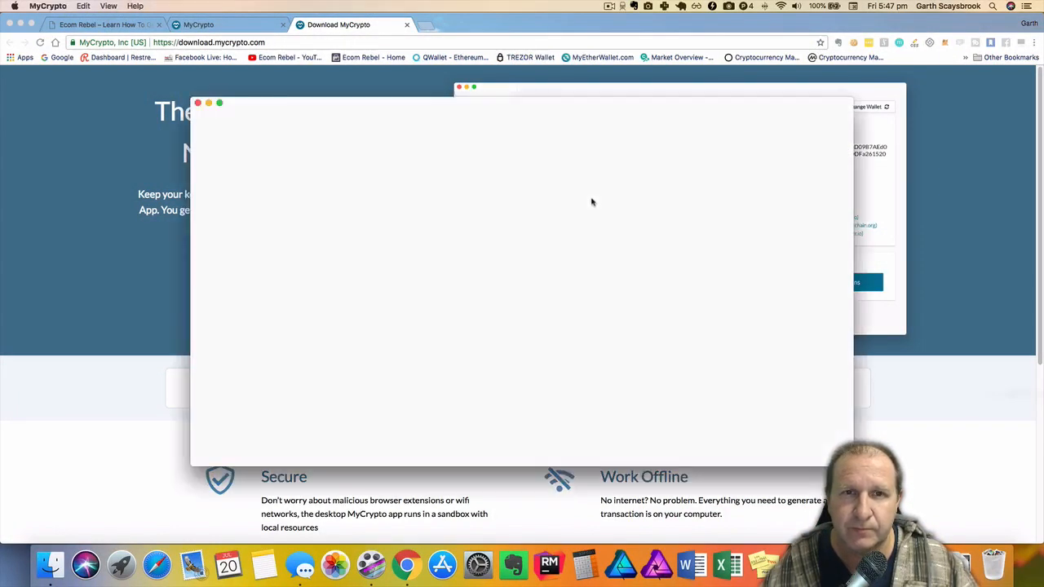
mouse_move(571, 214)
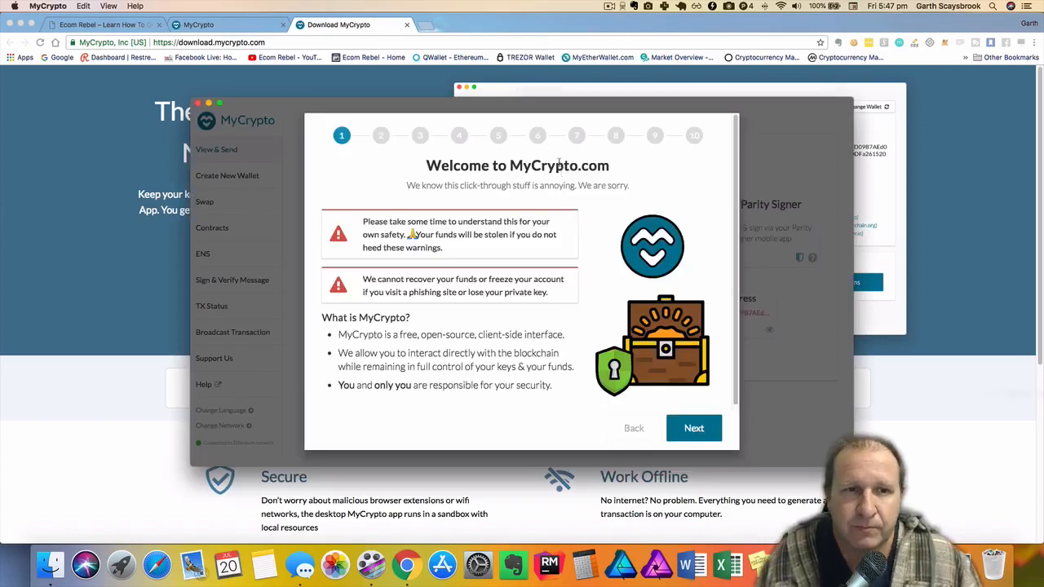
mouse_move(340, 164)
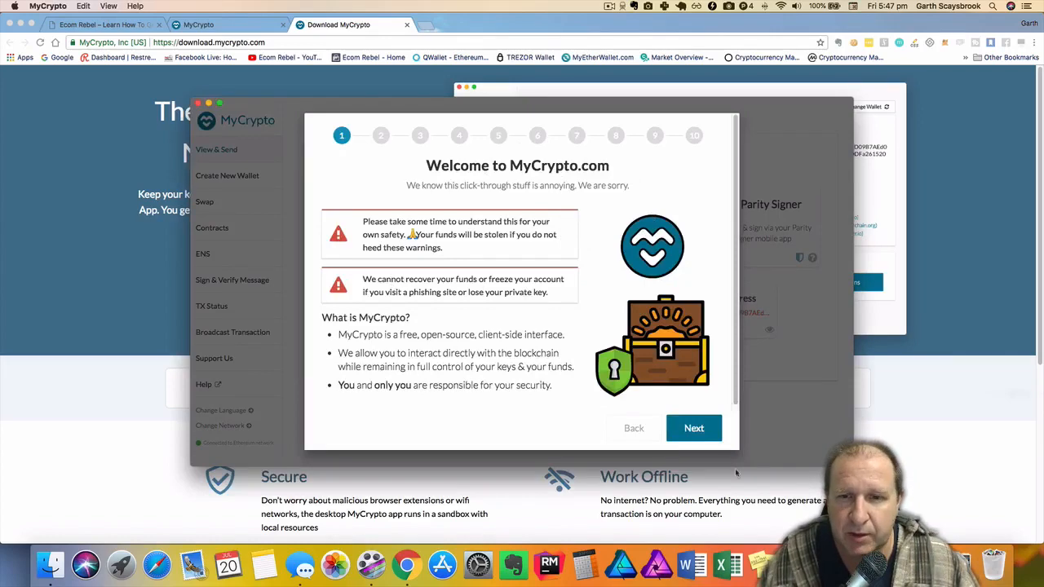
click(693, 428)
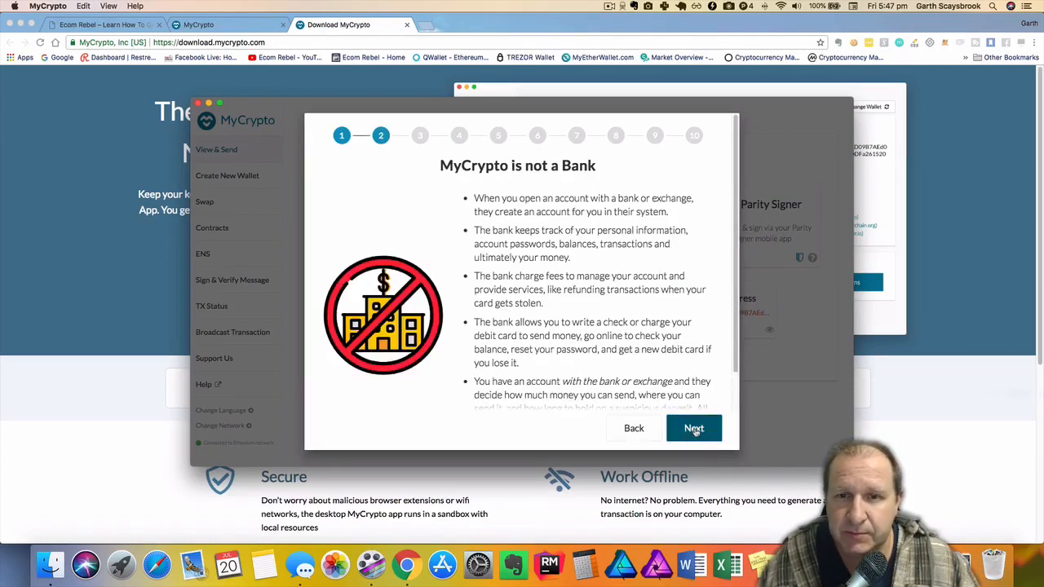
click(693, 428)
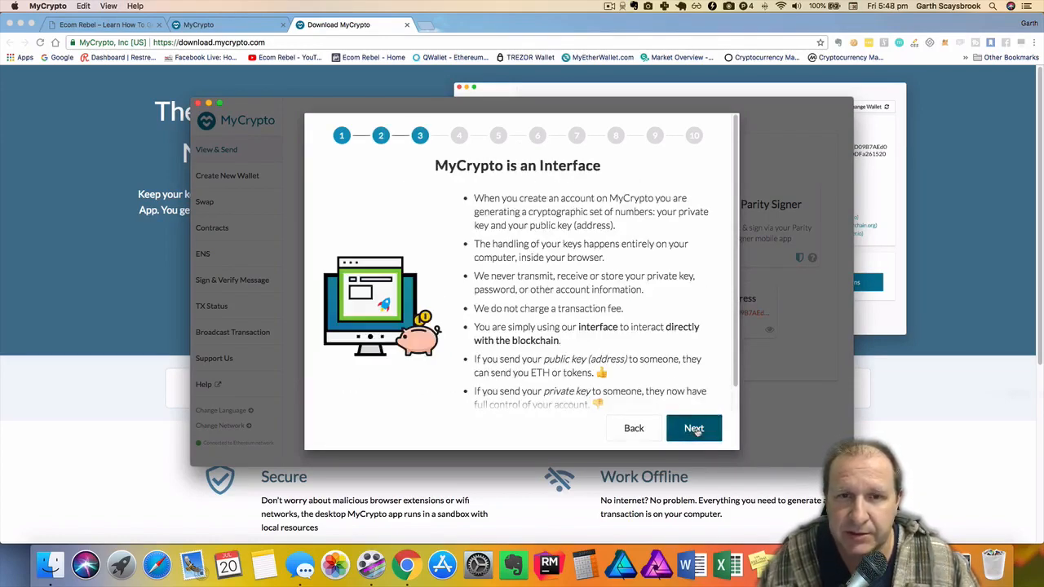
click(692, 428)
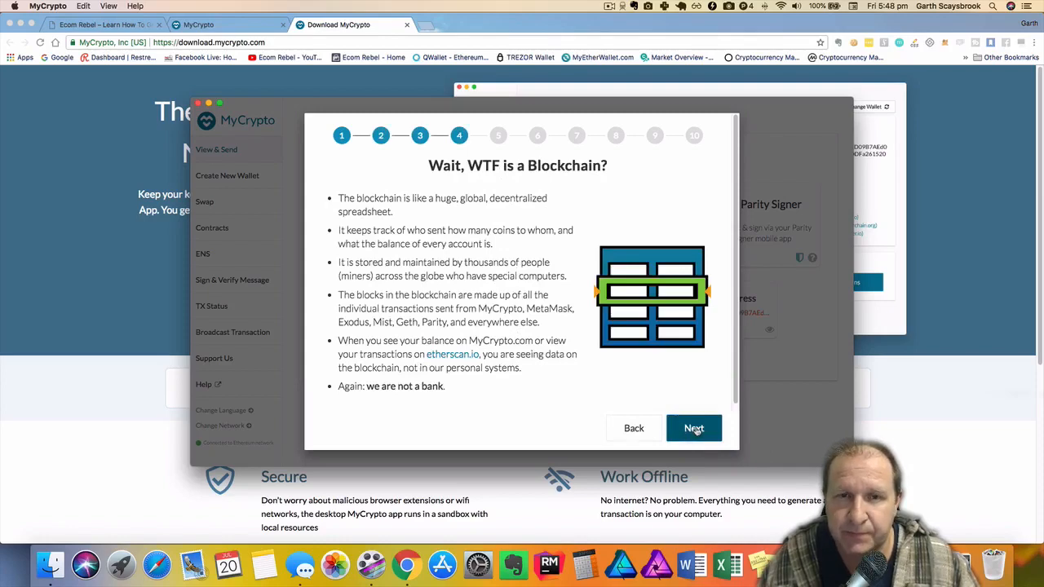
click(693, 428)
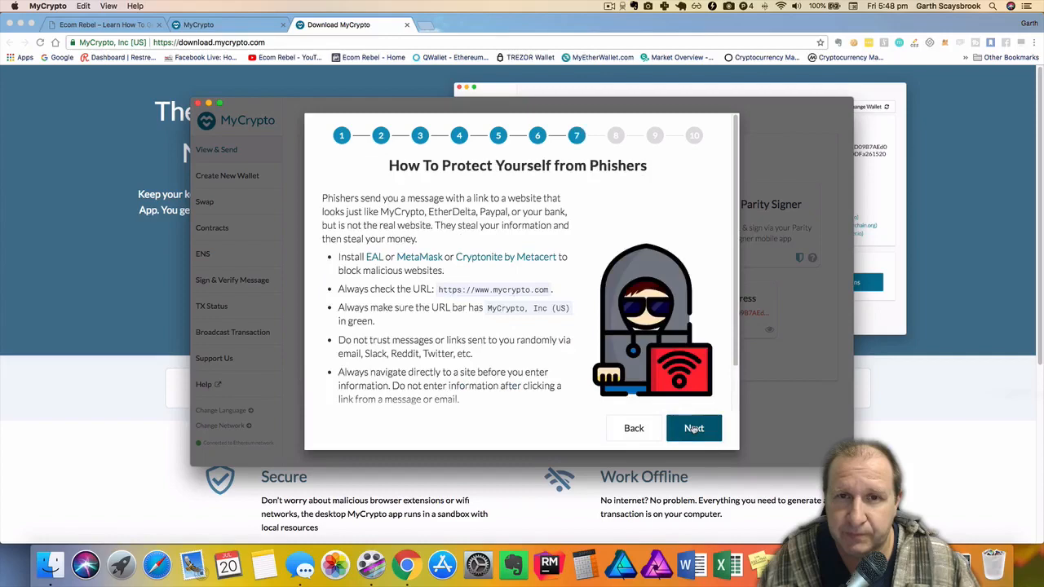
click(693, 427)
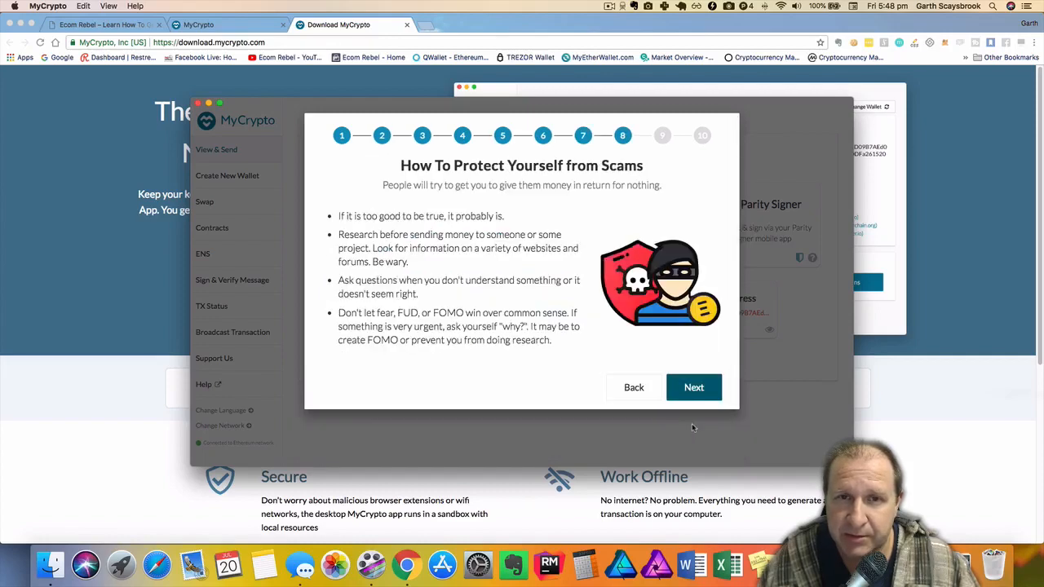
click(693, 388)
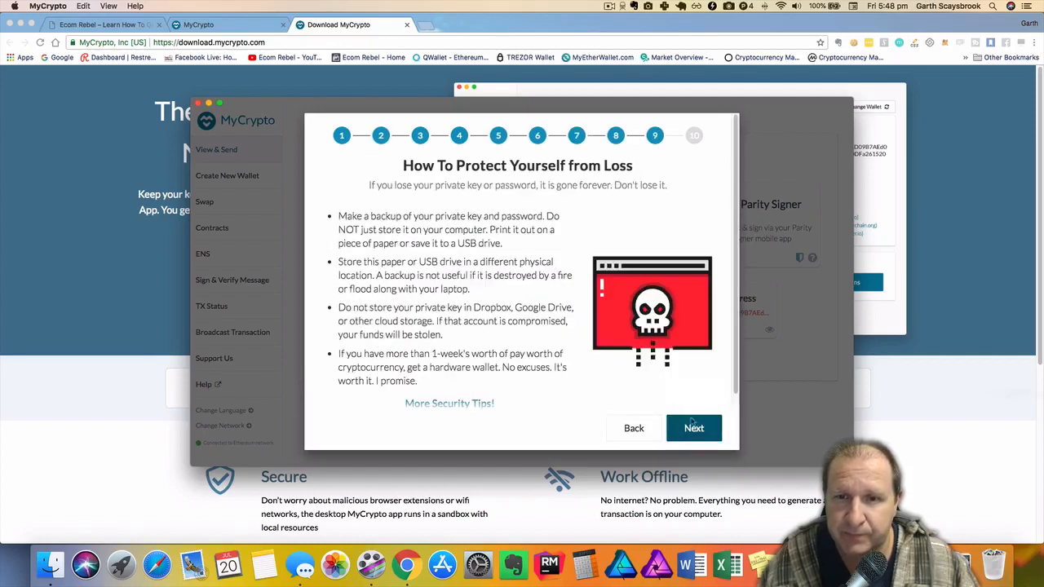
click(693, 427)
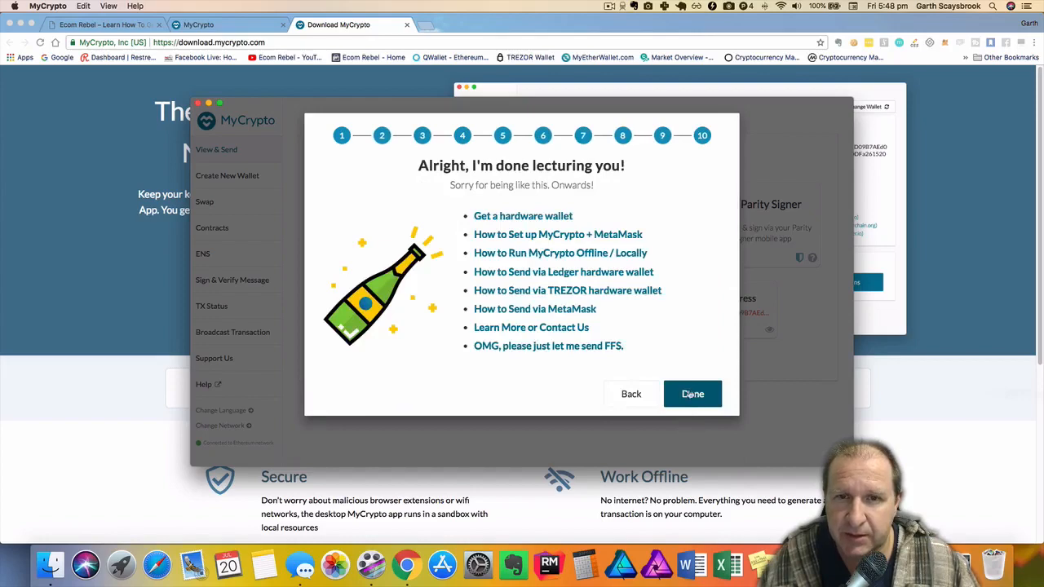
mouse_move(655, 359)
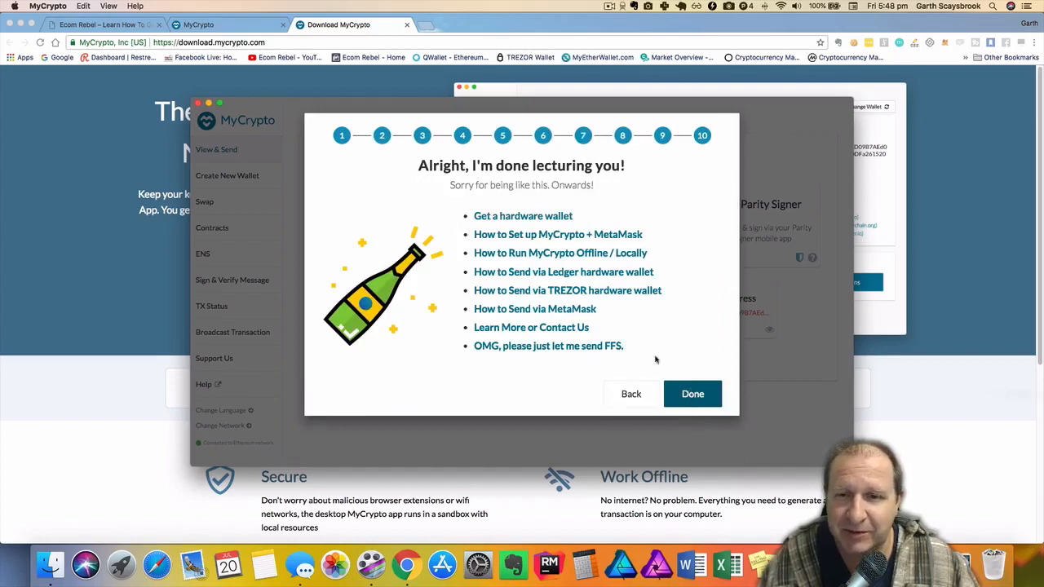
click(691, 394)
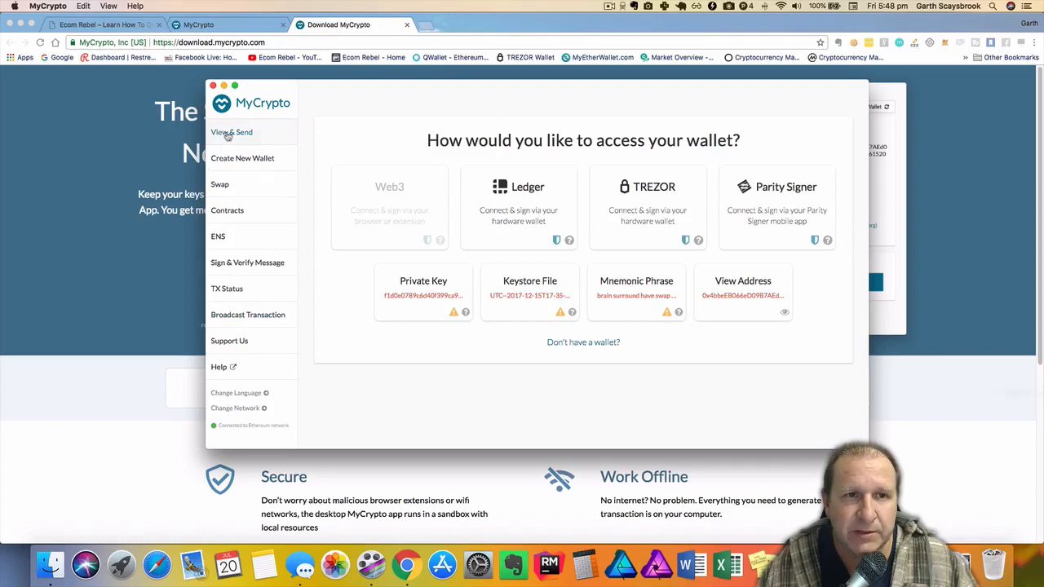
mouse_move(232, 235)
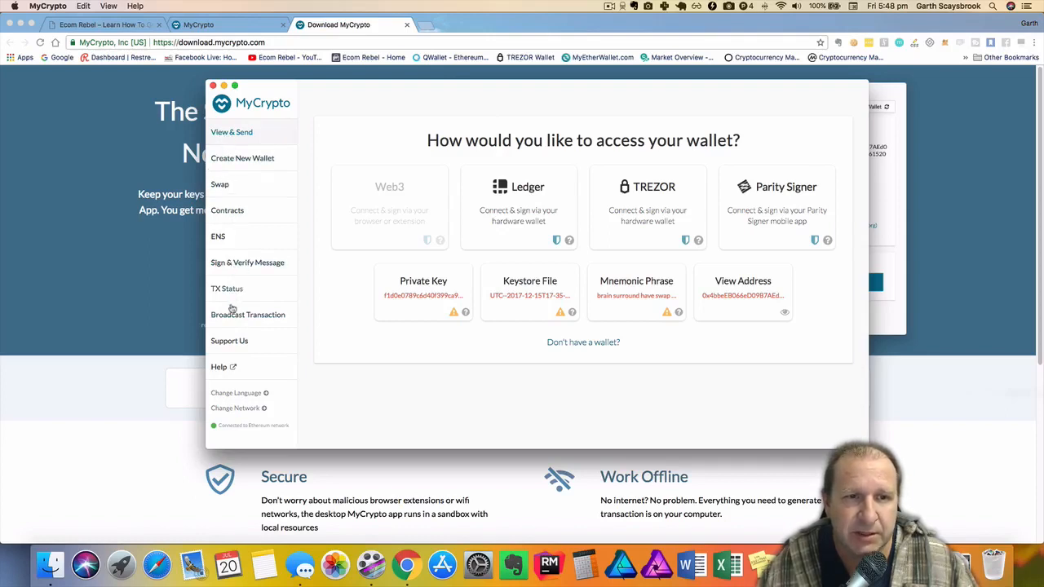
mouse_move(232, 376)
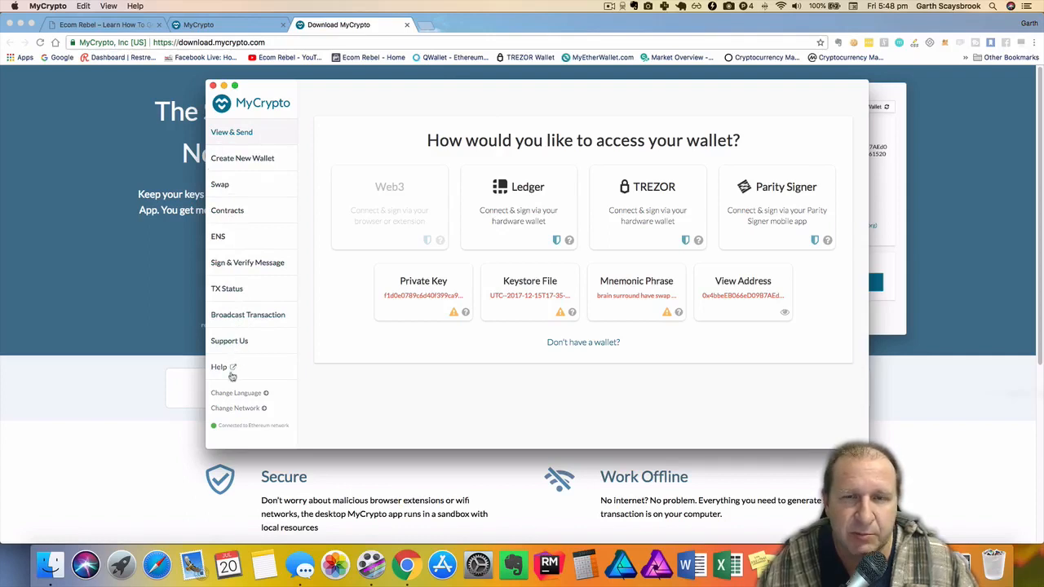
mouse_move(301, 145)
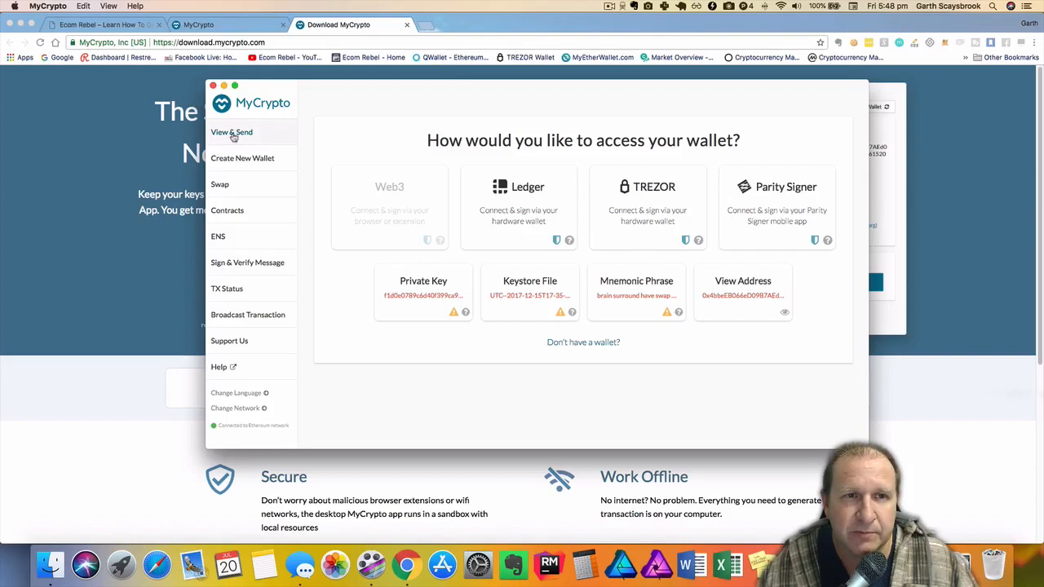
mouse_move(237, 159)
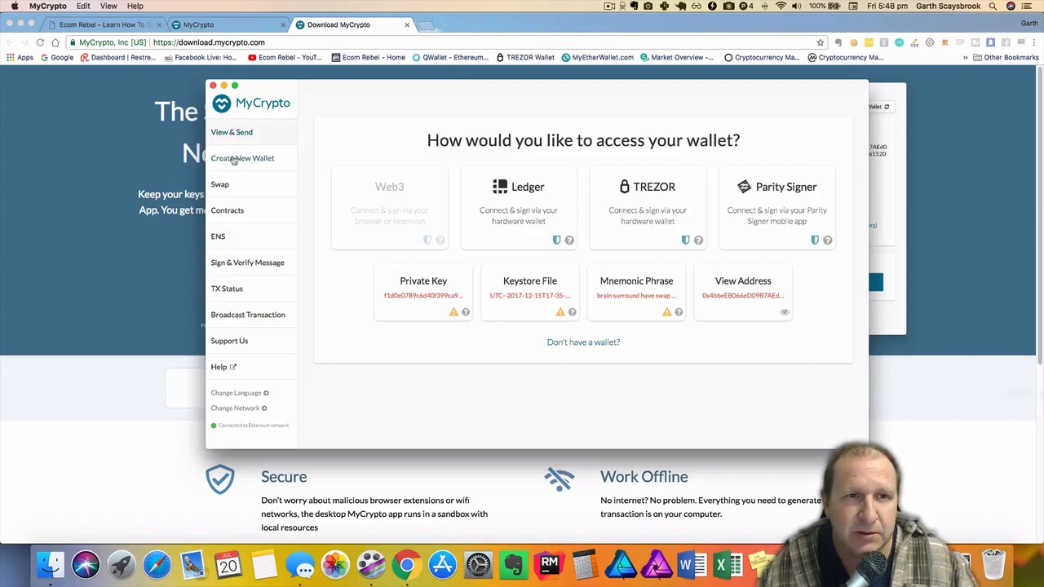
- View Create New Wallet, then the Swap page with ShapeShift BTC-to-ETH rates
click(242, 157)
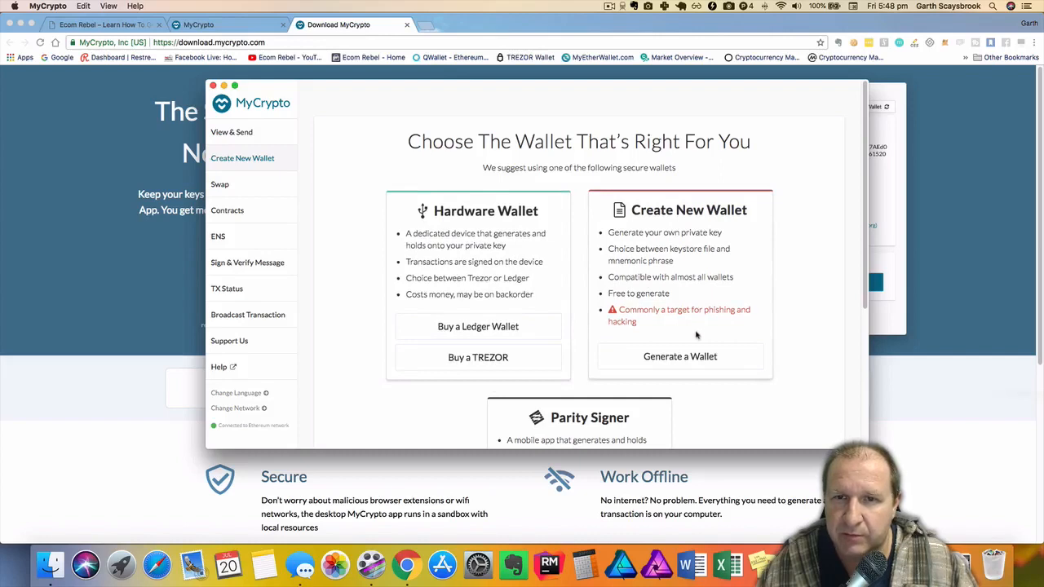
mouse_move(709, 286)
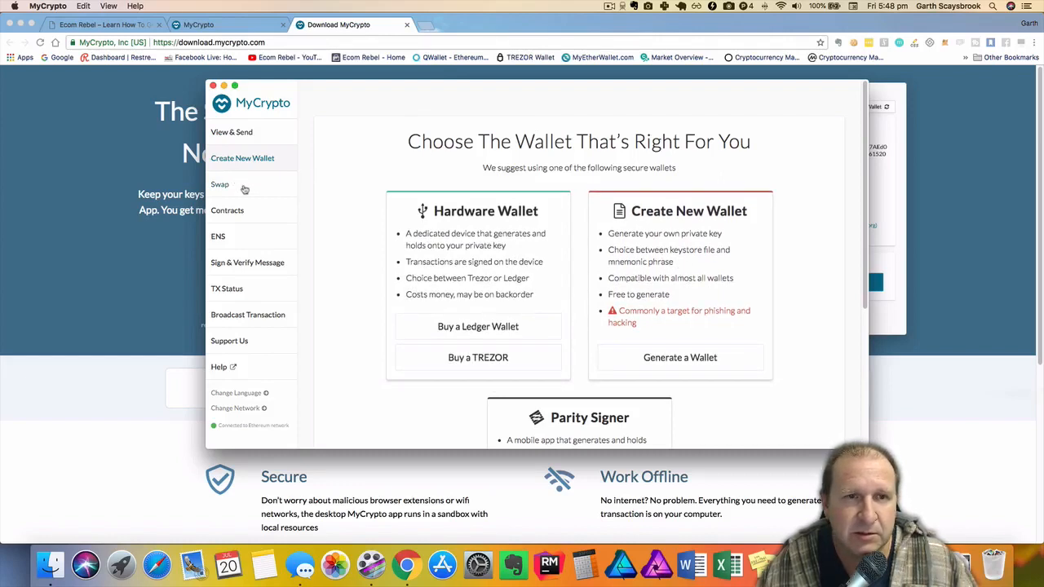
click(219, 184)
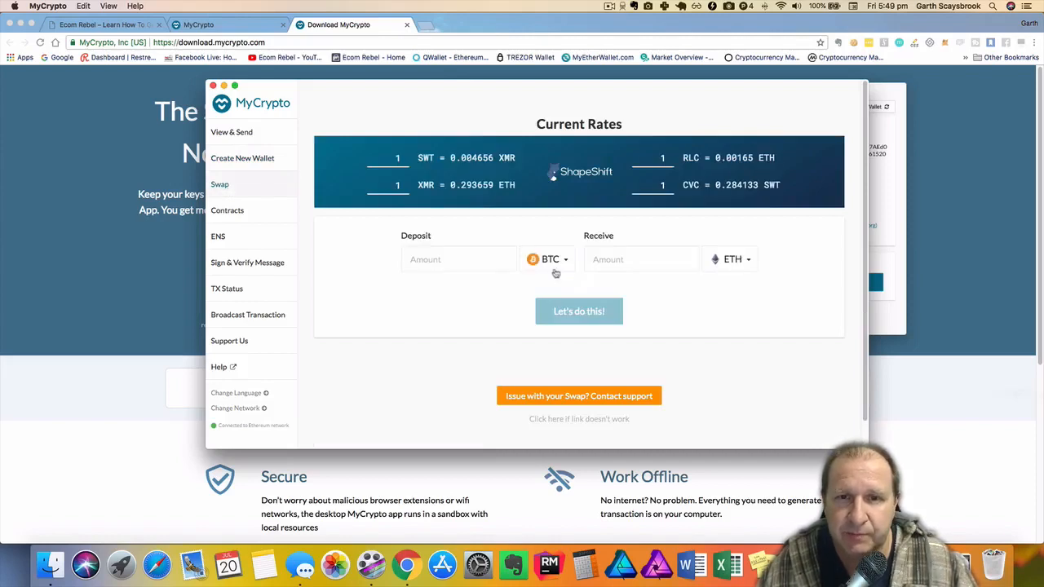
- Browse the Swap deposit currency list, then the Contracts and ENS pages
click(546, 258)
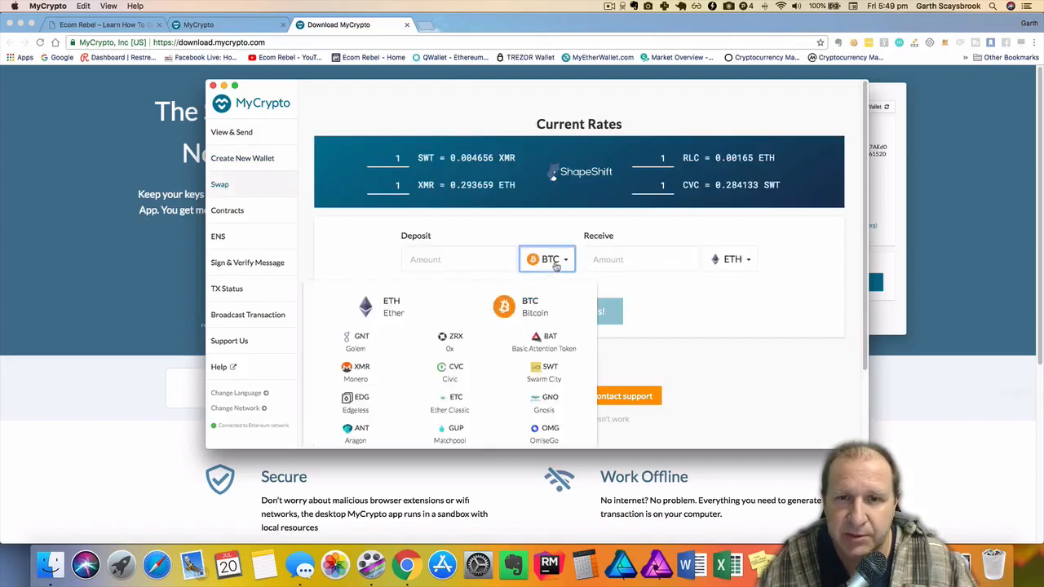
click(535, 307)
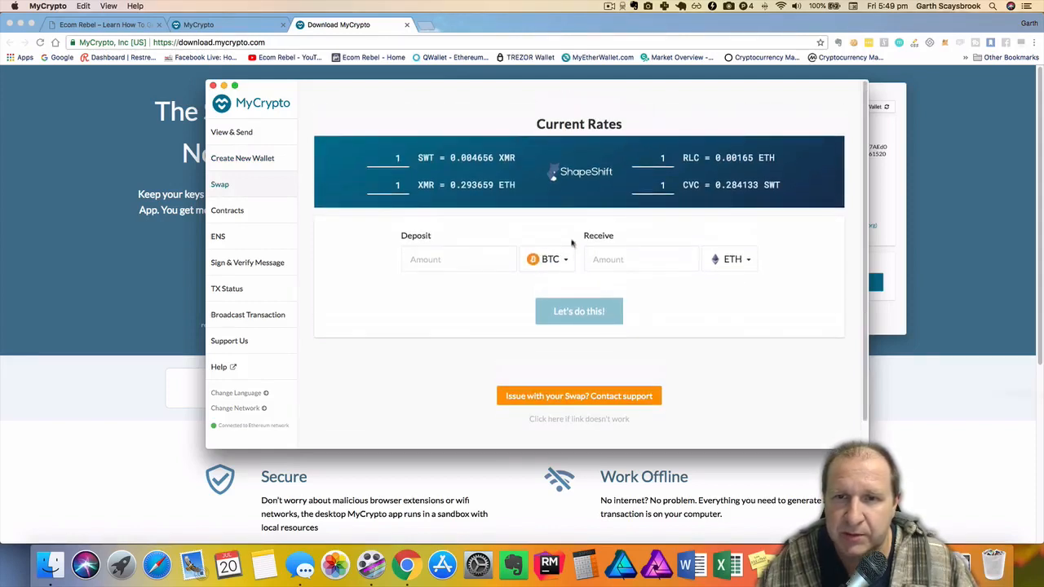
click(227, 209)
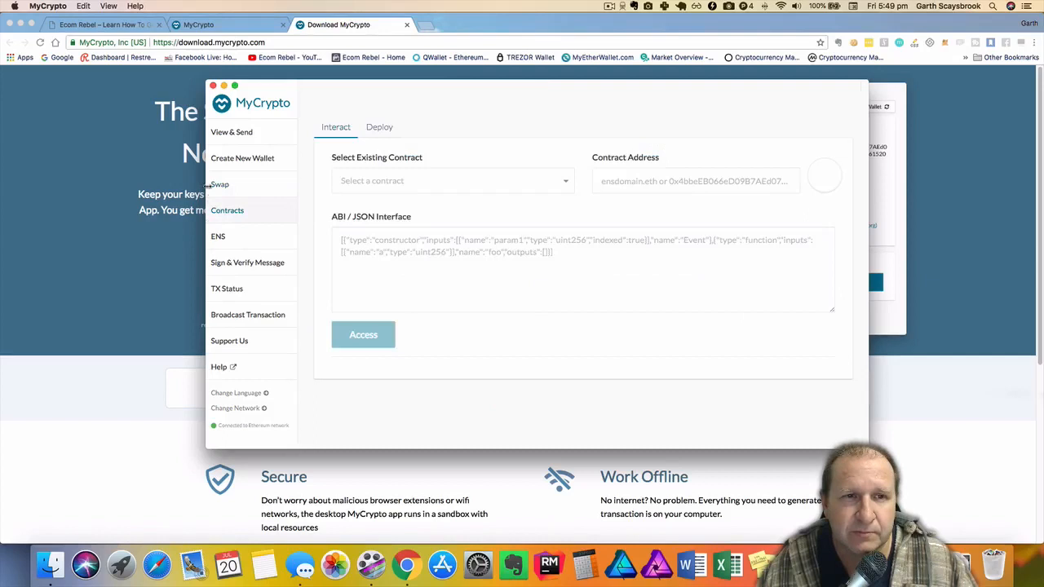
click(217, 236)
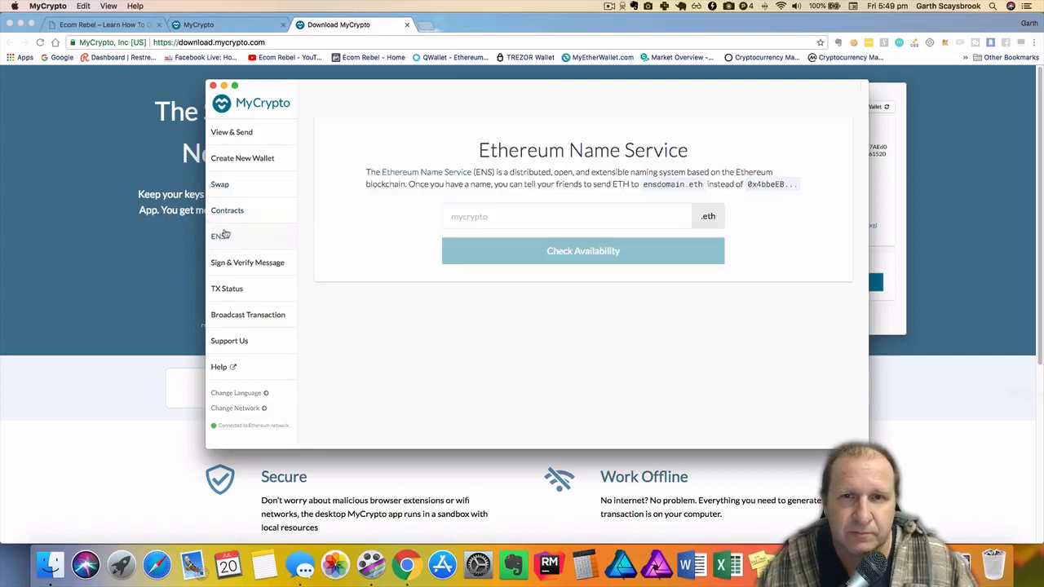
- Tour Sign Message, TX Status, Broadcast, Support and Help, then choose TREZOR access
click(247, 262)
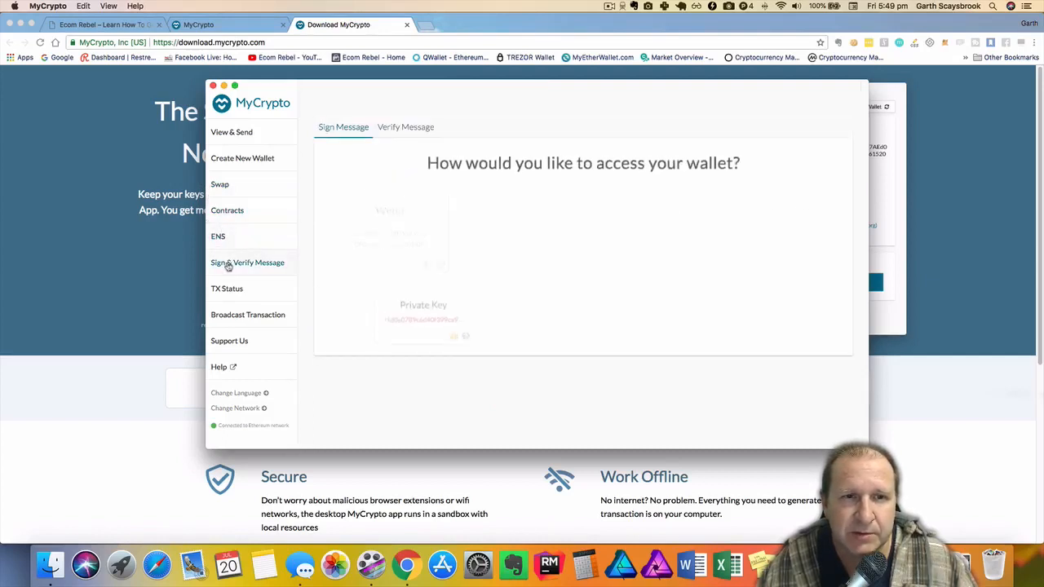
click(247, 262)
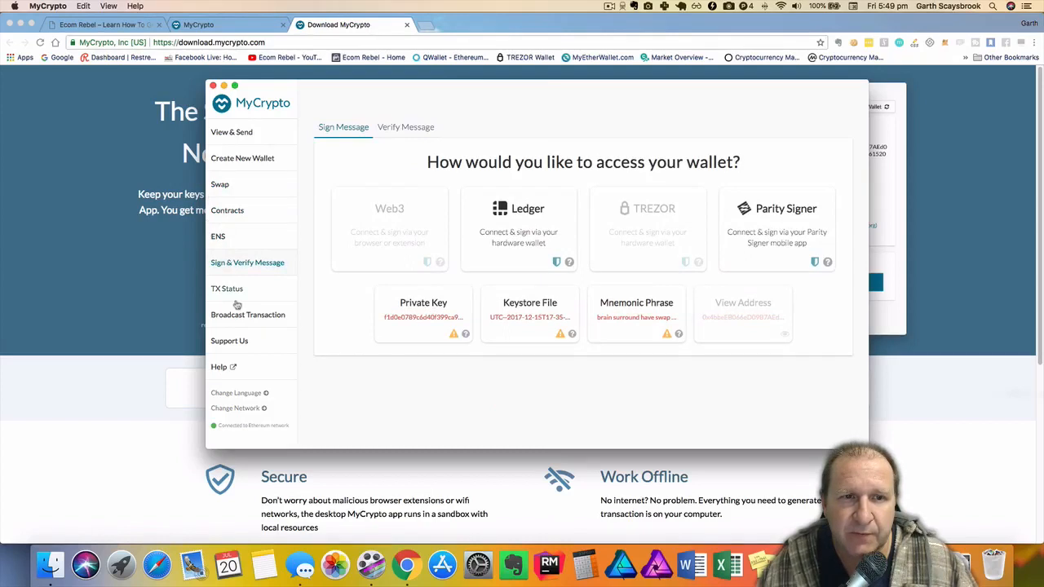
click(227, 287)
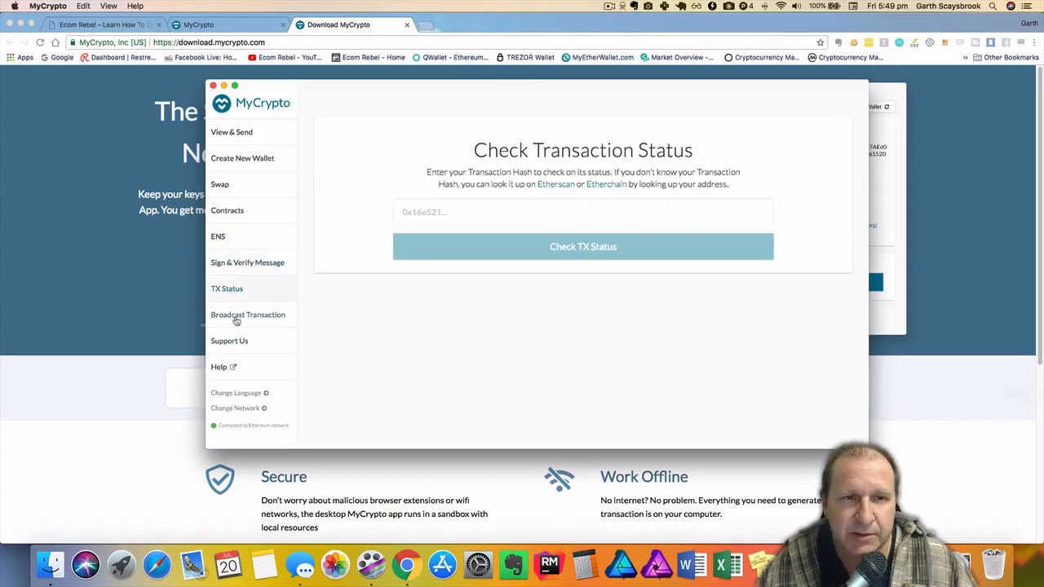
click(248, 315)
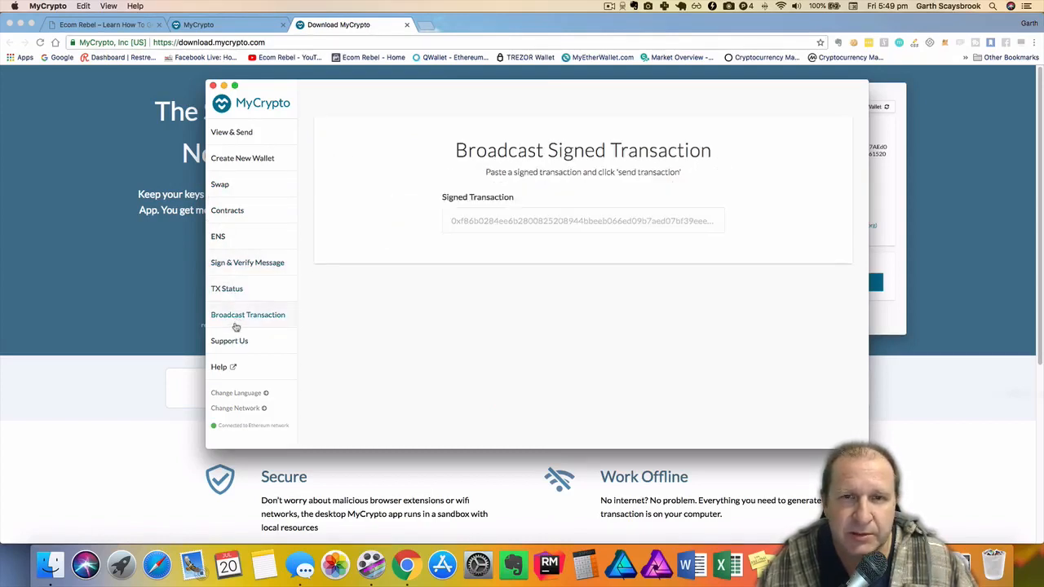
click(229, 340)
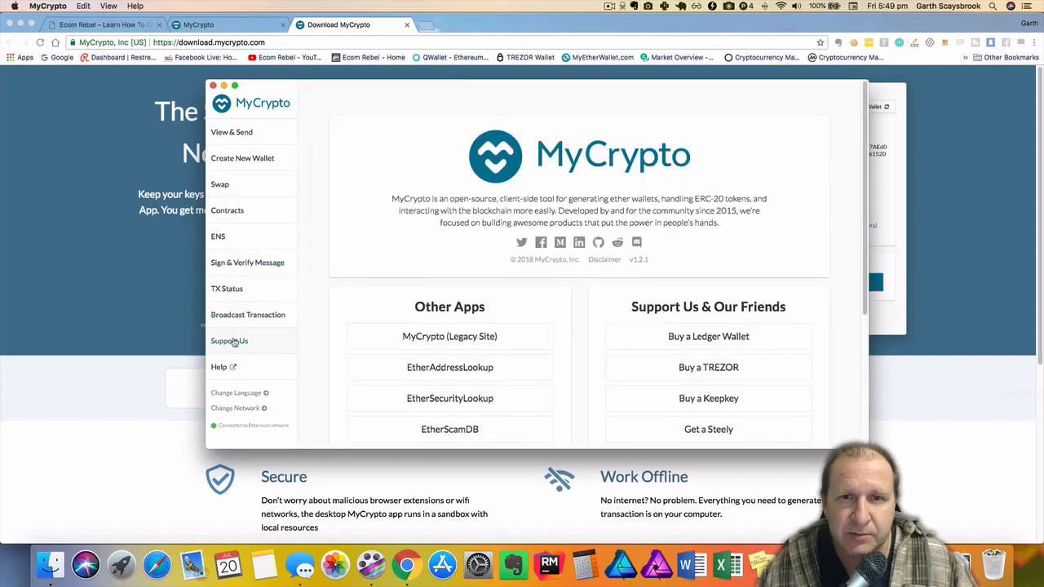
scroll(down, 3)
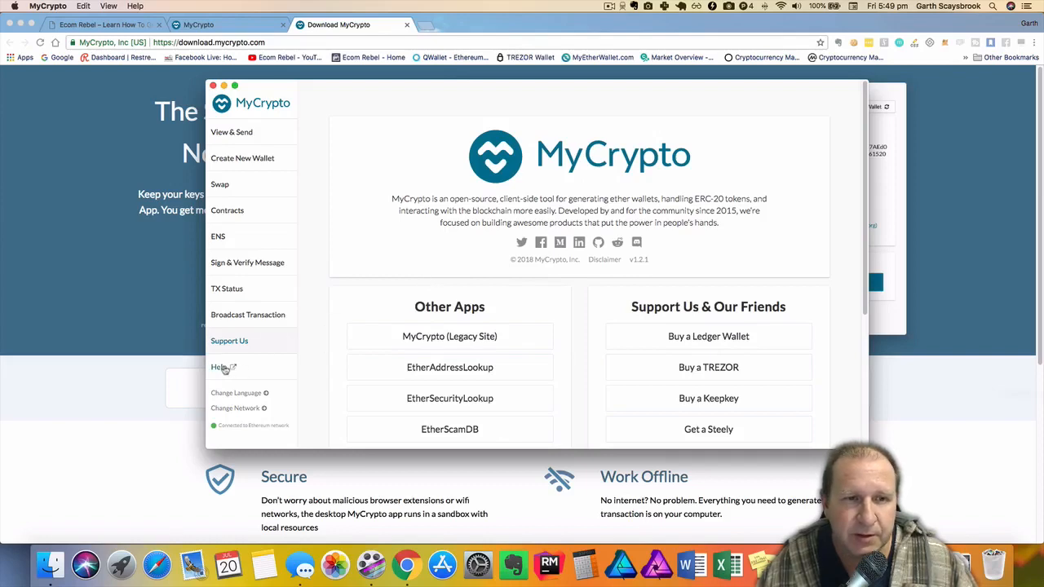
click(231, 131)
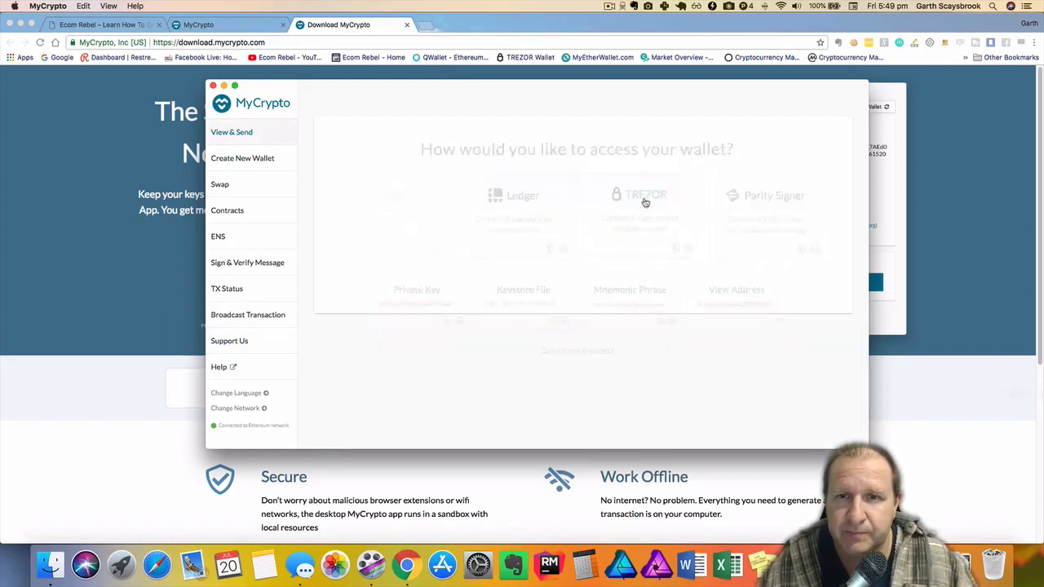
click(644, 194)
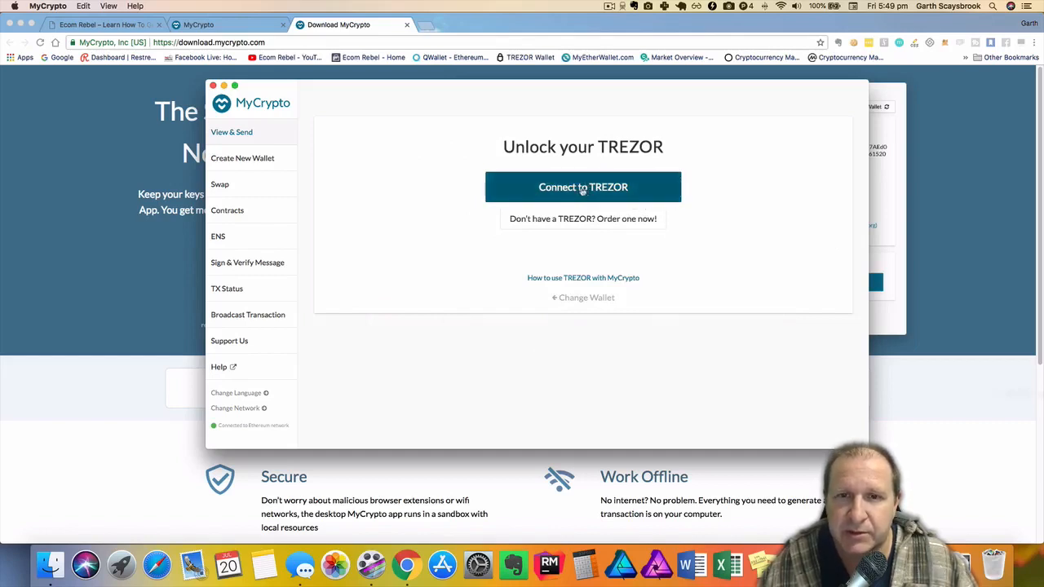
- Connect the TREZOR and unlock it with its PIN to list ETH addresses
click(583, 186)
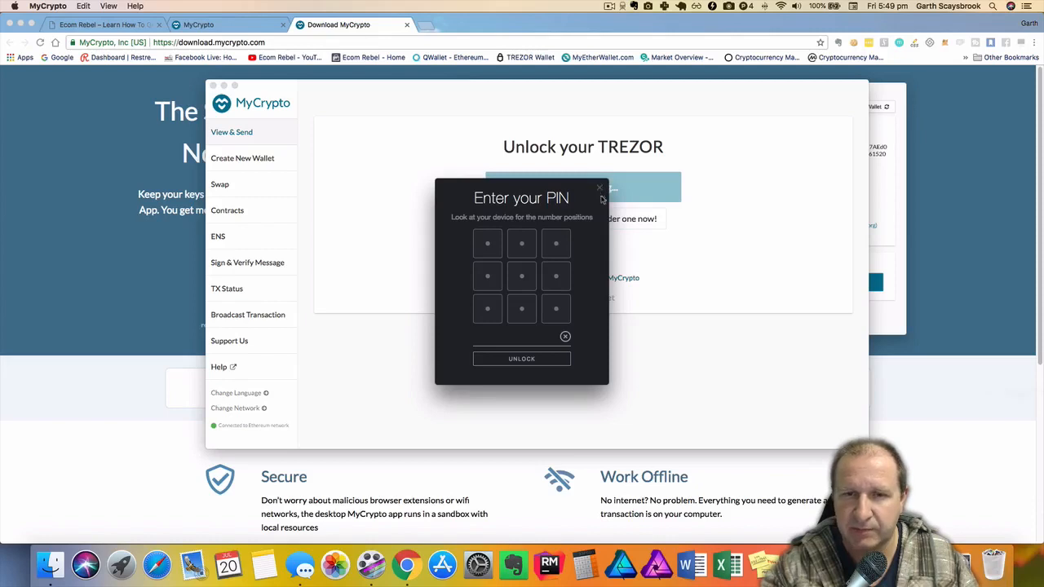
click(486, 244)
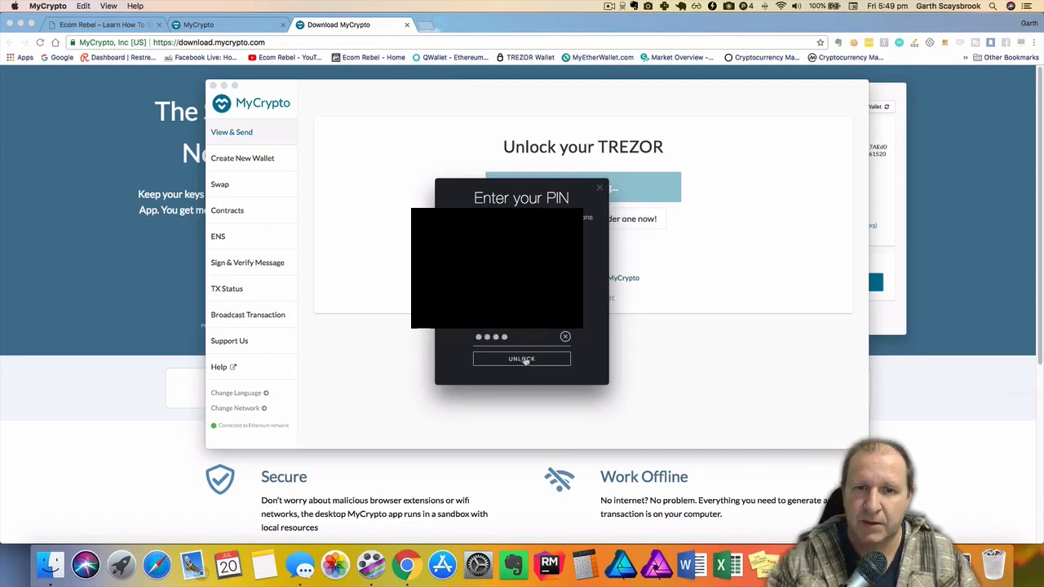
click(521, 359)
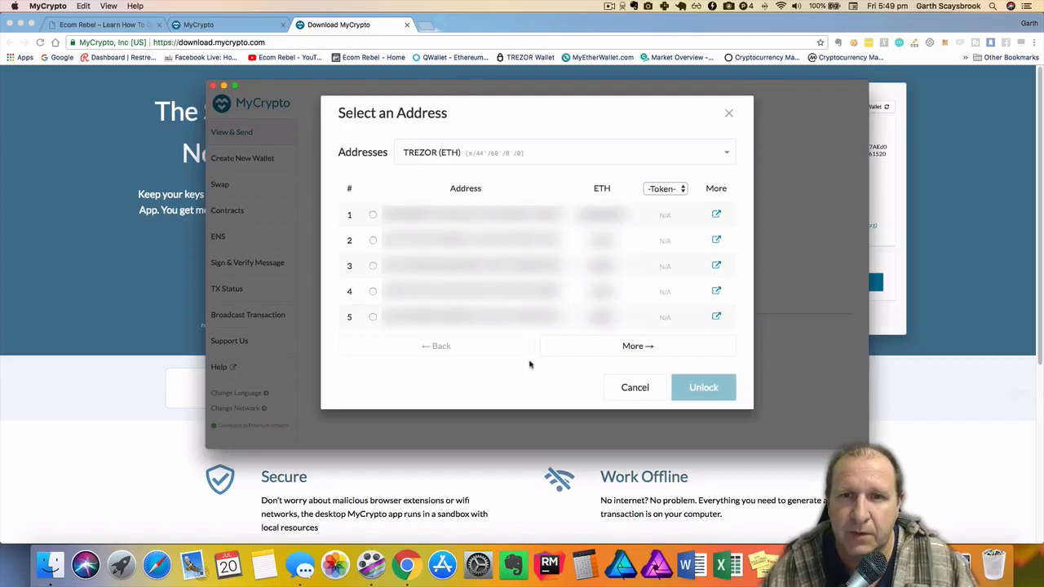
mouse_move(483, 207)
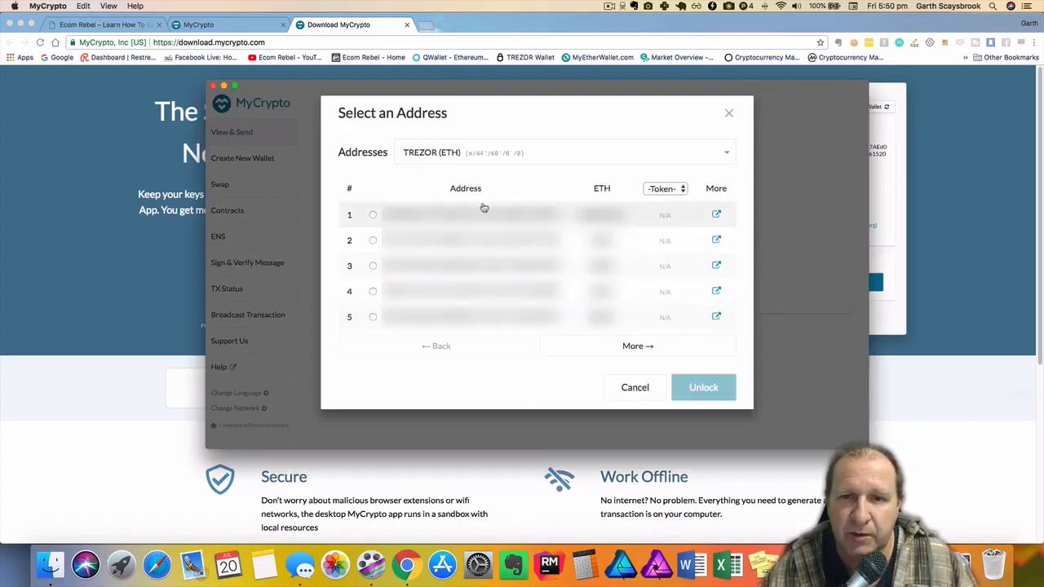
mouse_move(475, 211)
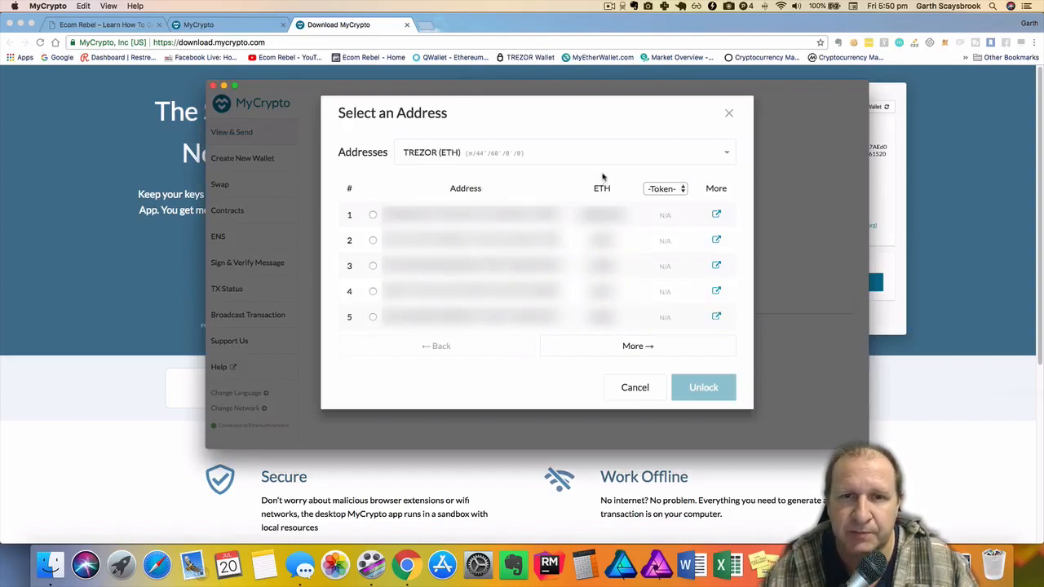
mouse_move(414, 198)
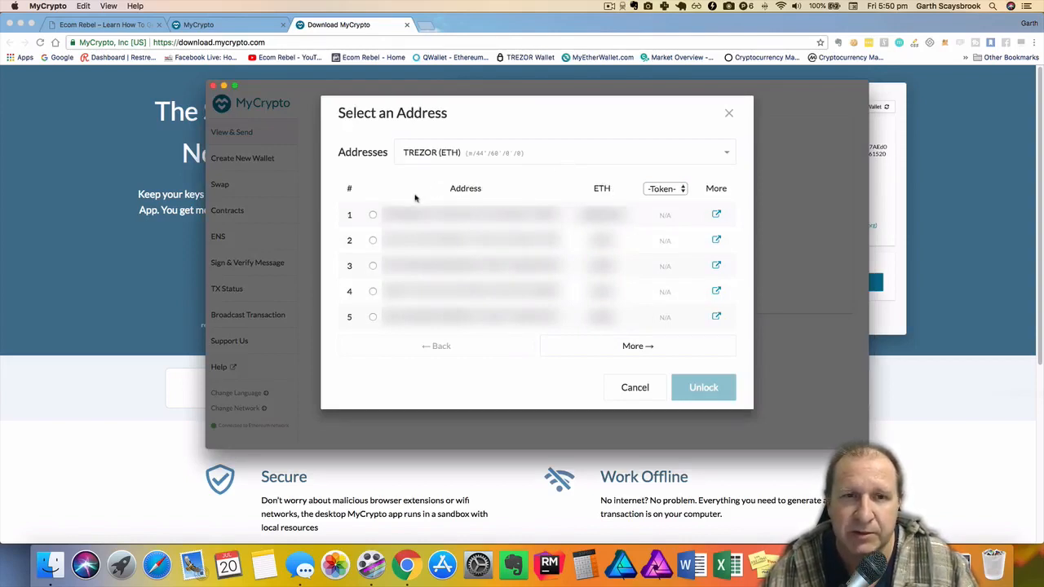
- Unlock TREZOR address 1, showing the send form and 0.0932 ETH balance
click(372, 214)
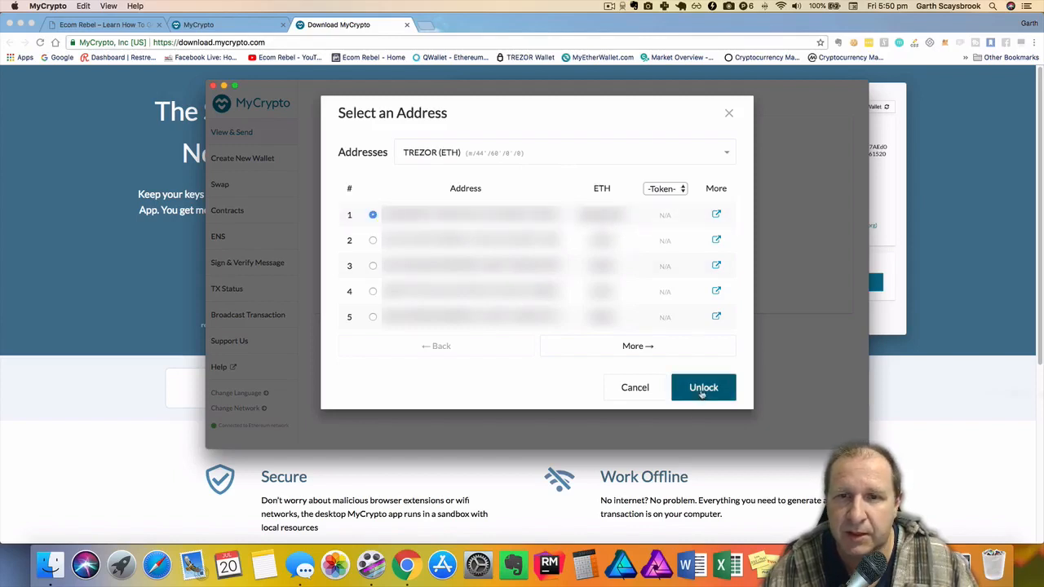
click(702, 388)
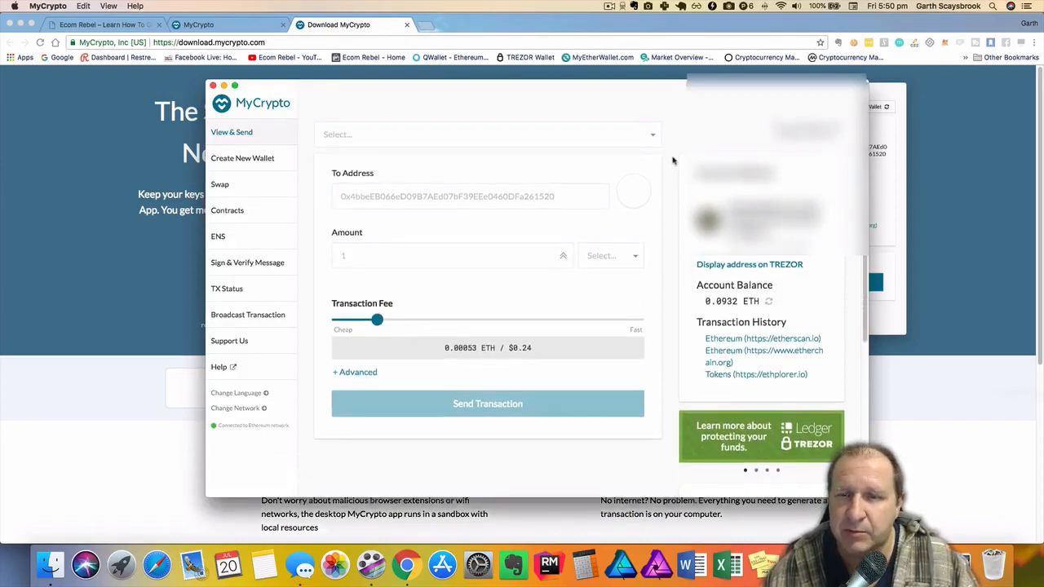
mouse_move(738, 204)
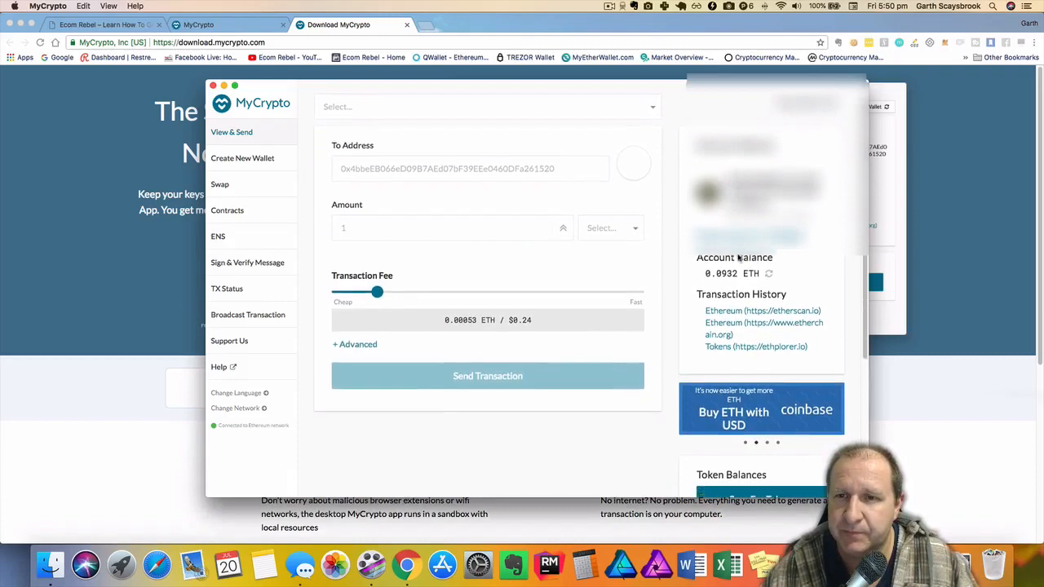
scroll(down, 3)
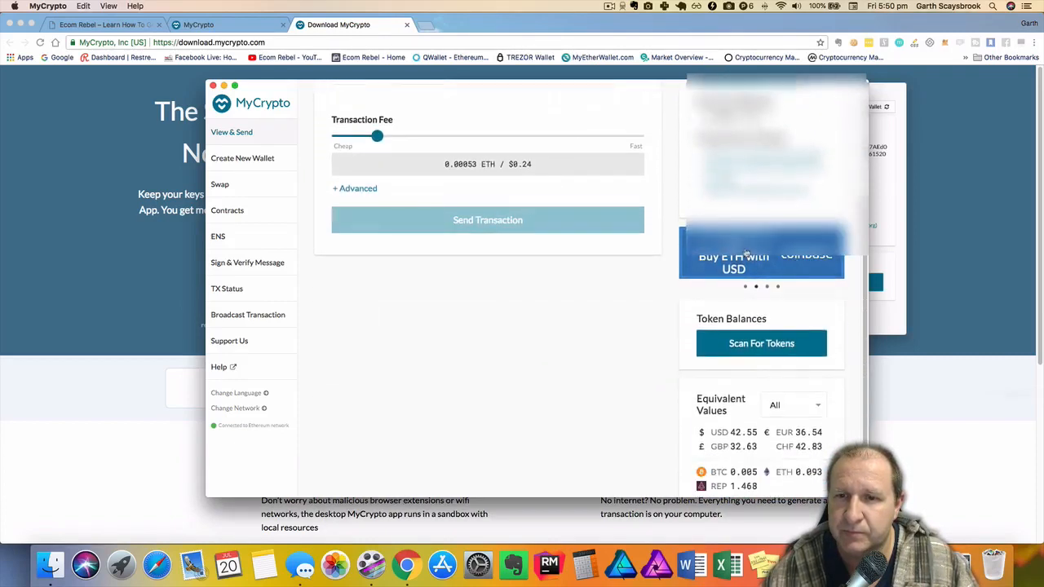
scroll(down, 3)
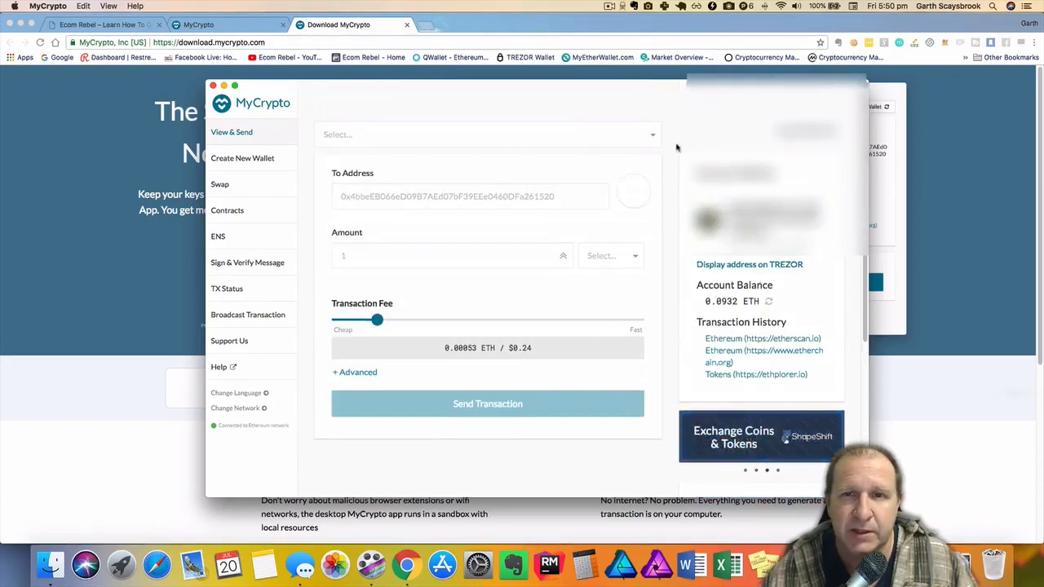
- Choose Send Ether & Tokens from the actions menu and set the Amount currency to ETH
click(487, 134)
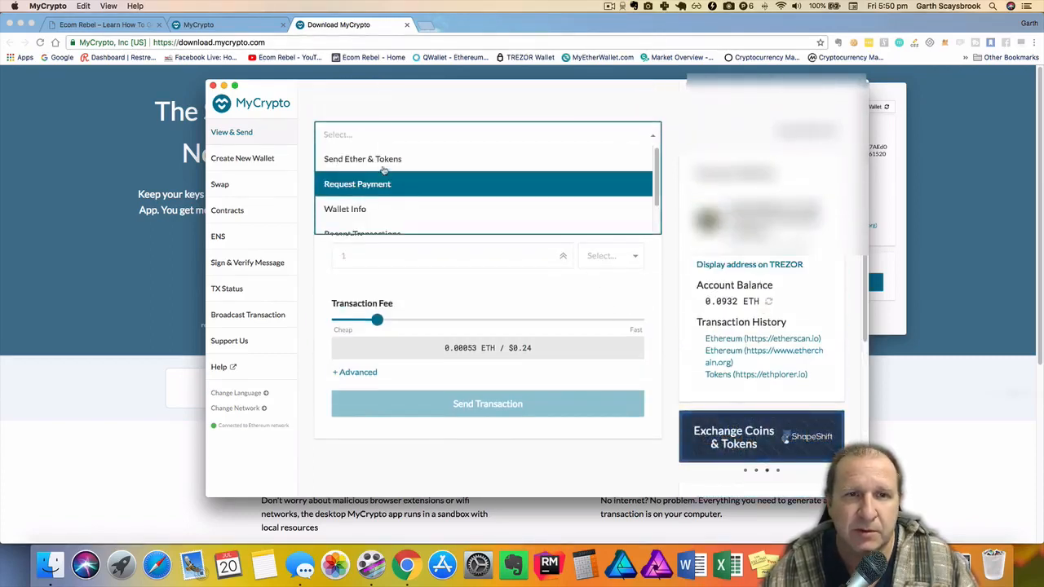
mouse_move(363, 158)
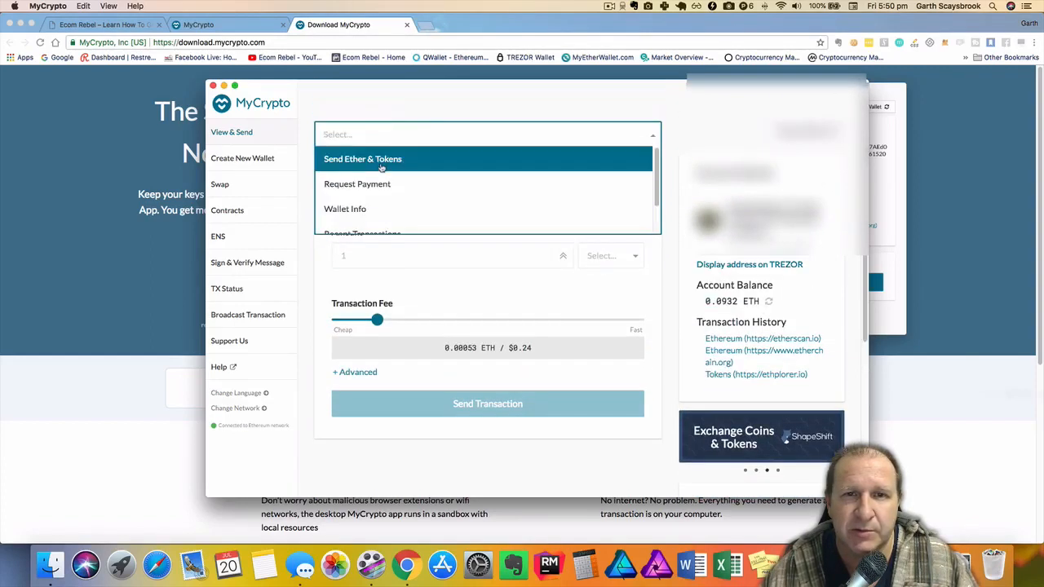
click(363, 158)
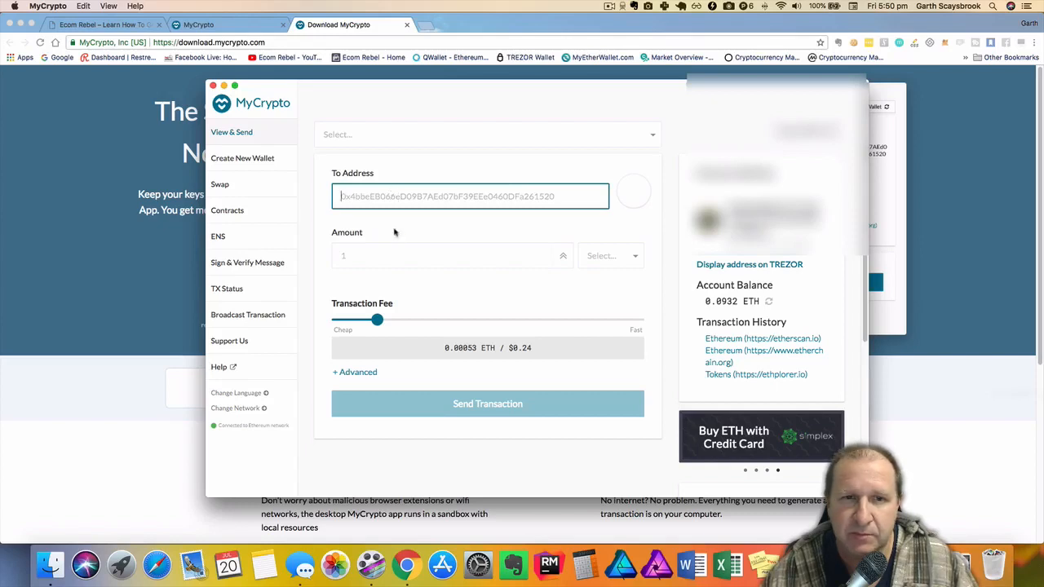
click(610, 255)
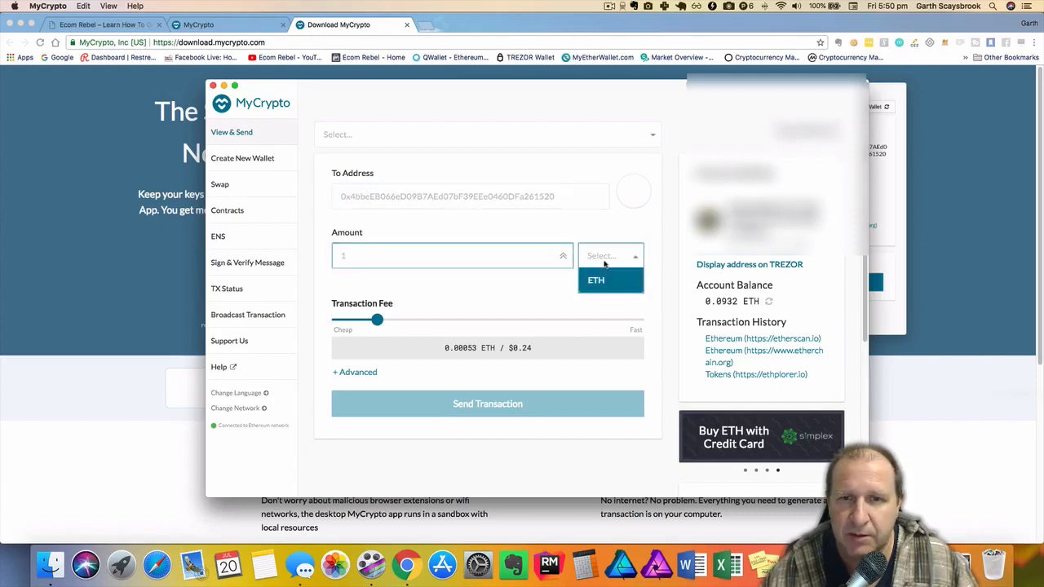
click(595, 279)
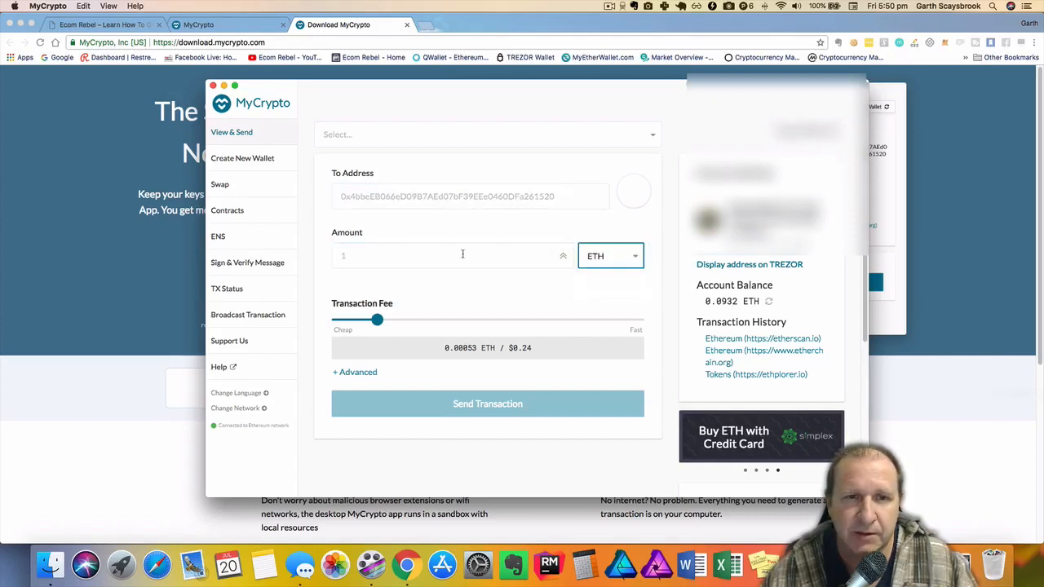
click(449, 256)
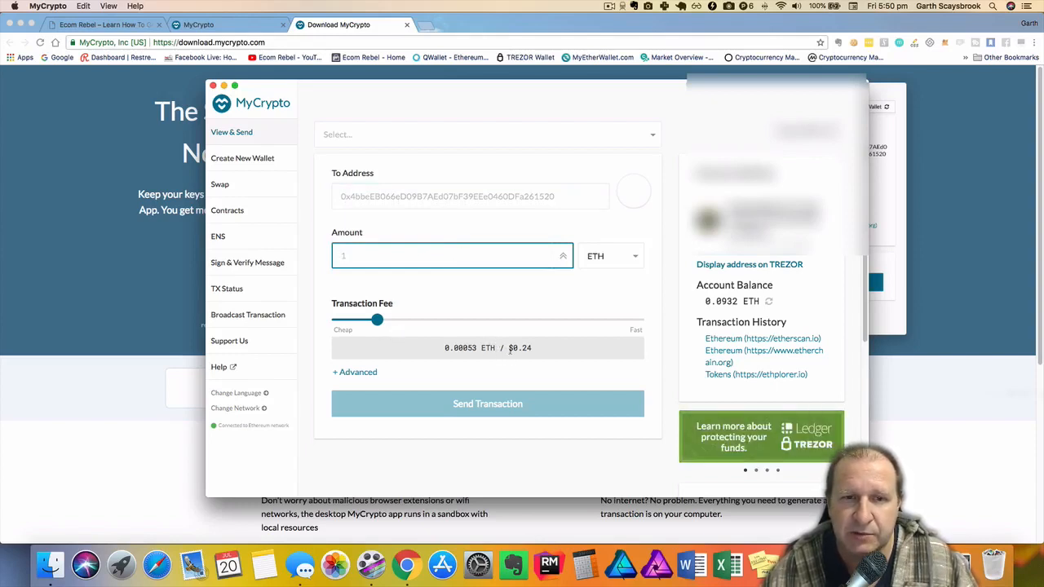
mouse_move(376, 319)
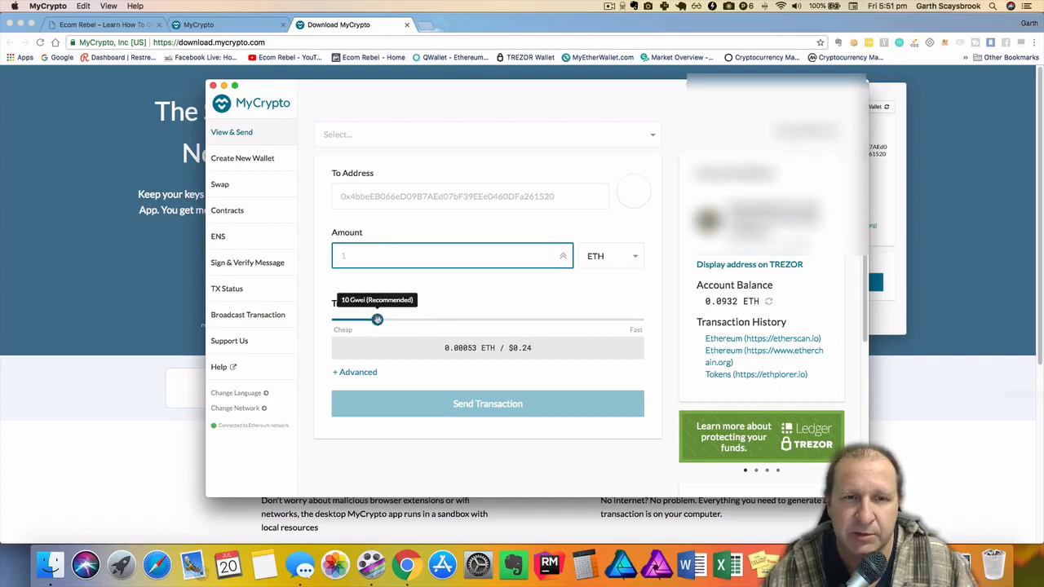
drag(378, 318, 421, 318)
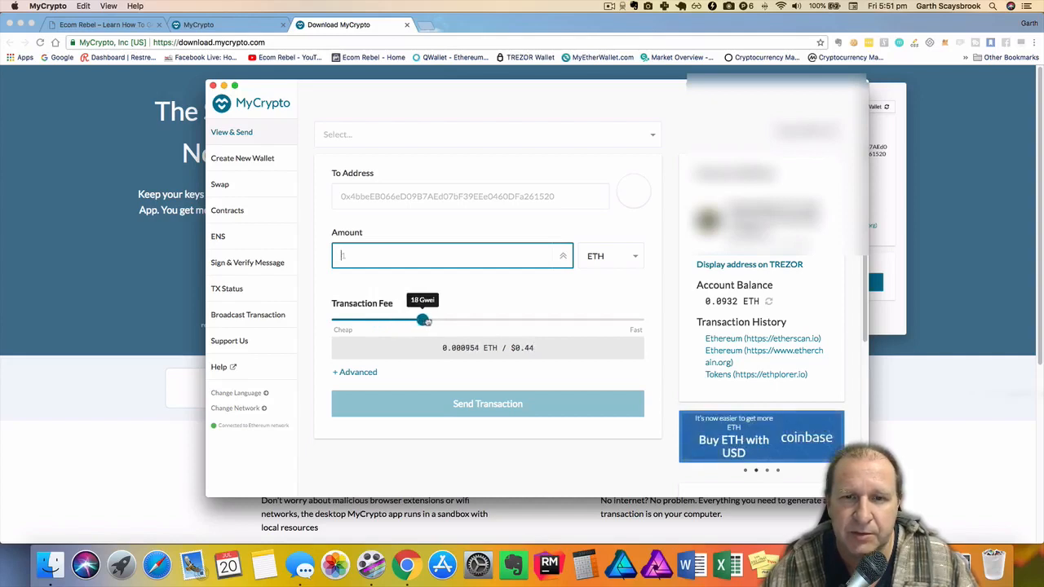
drag(422, 319, 434, 319)
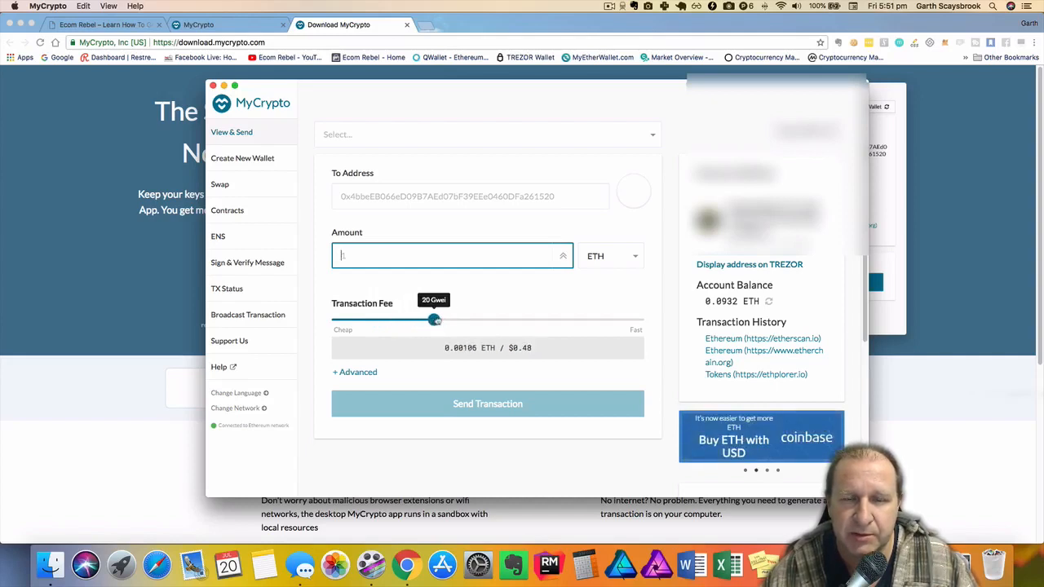
drag(434, 319, 502, 319)
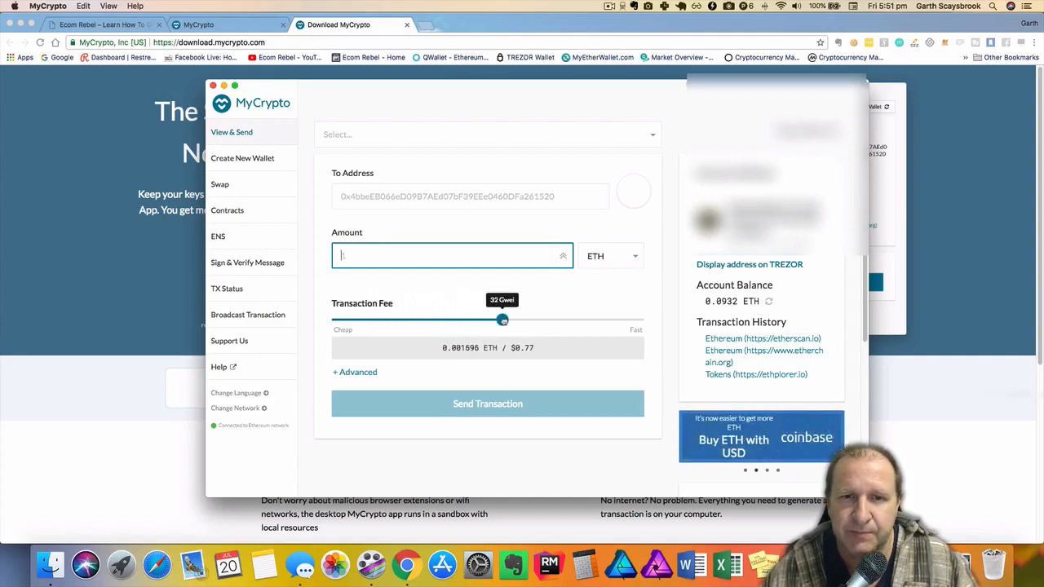
drag(502, 318, 547, 319)
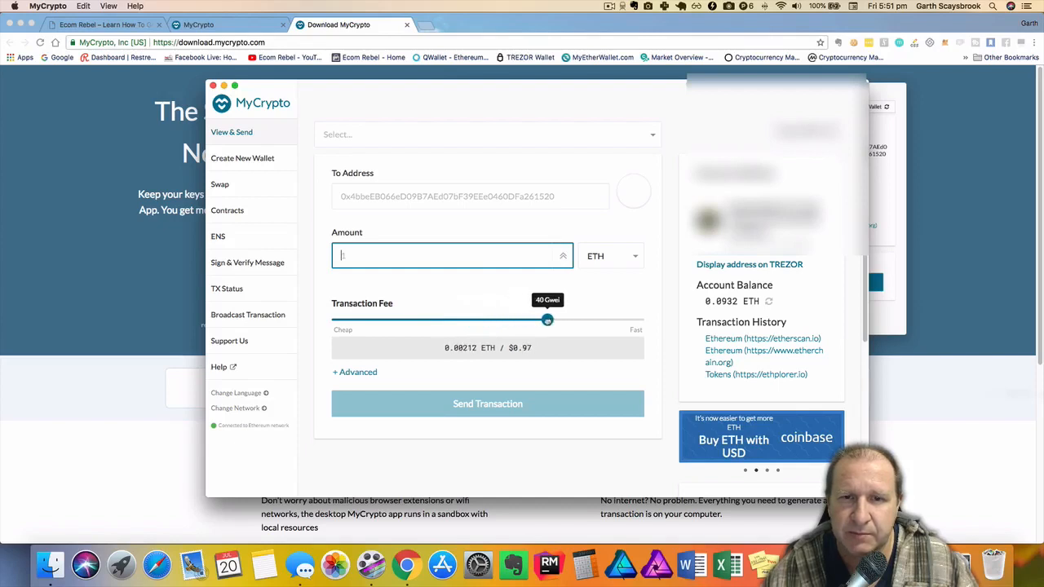
drag(547, 319, 383, 319)
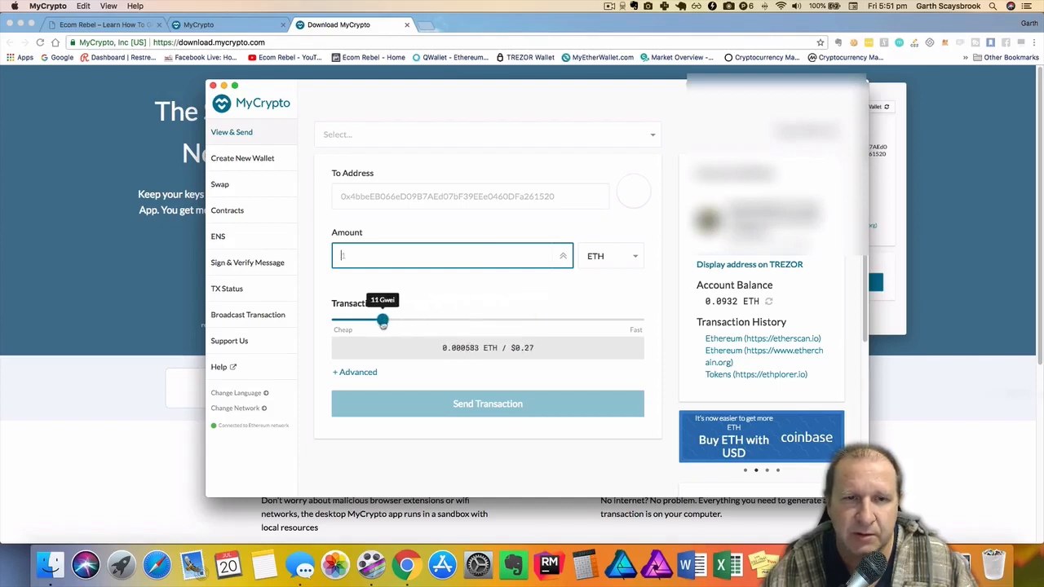
drag(382, 320, 377, 320)
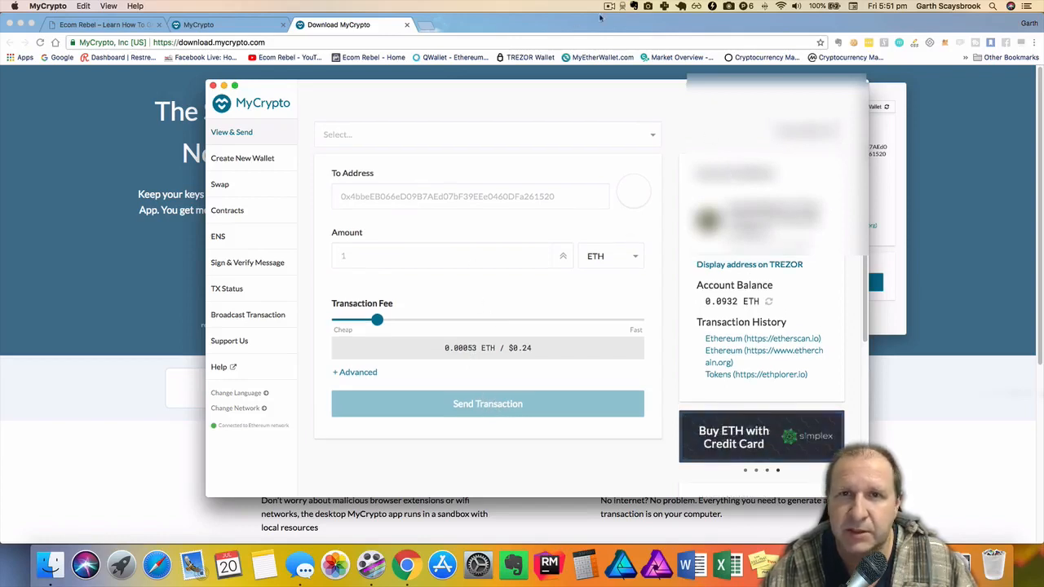
click(609, 6)
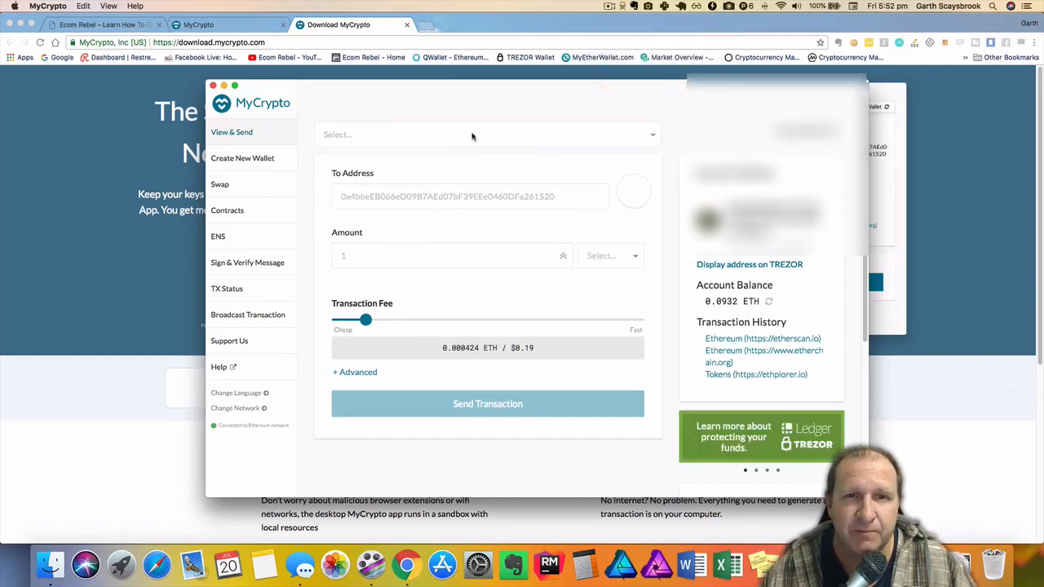
click(355, 371)
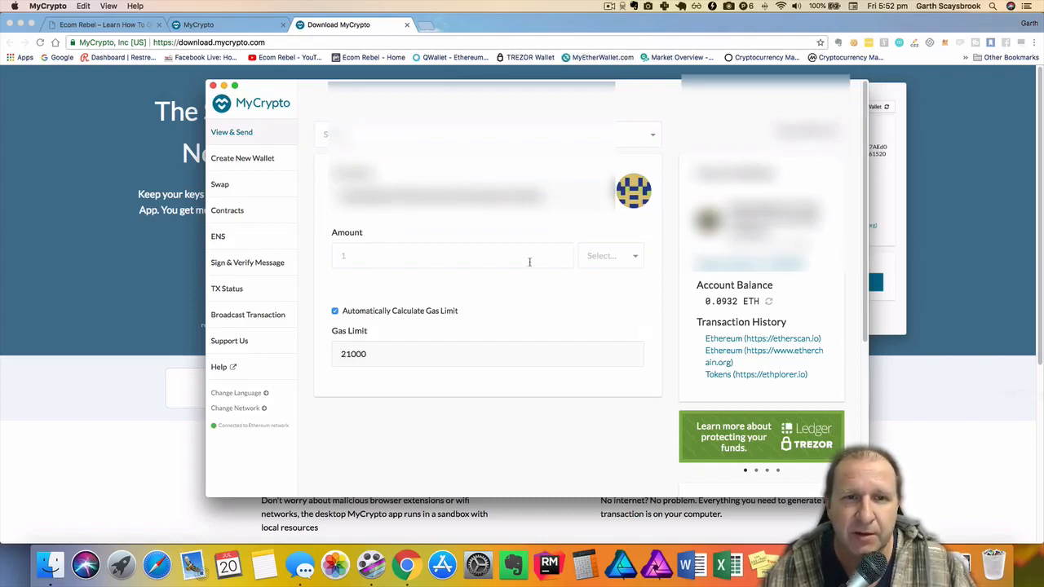
click(610, 255)
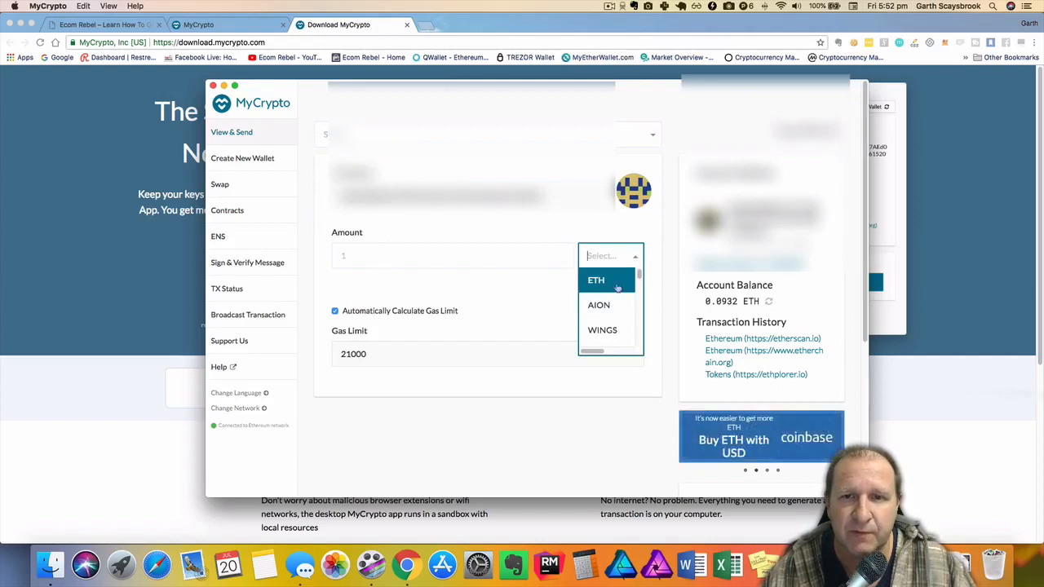
mouse_move(487, 256)
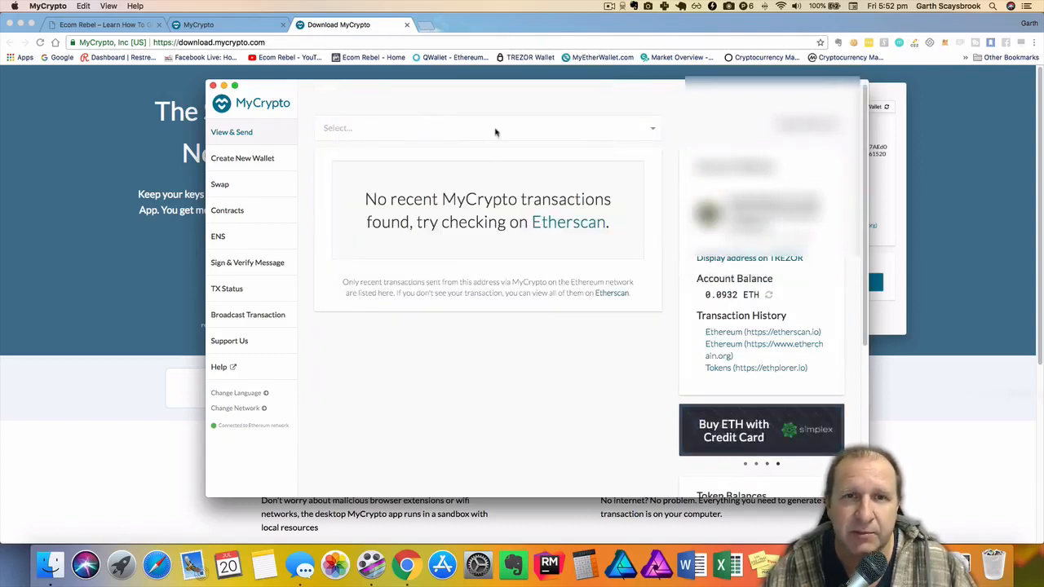
click(485, 128)
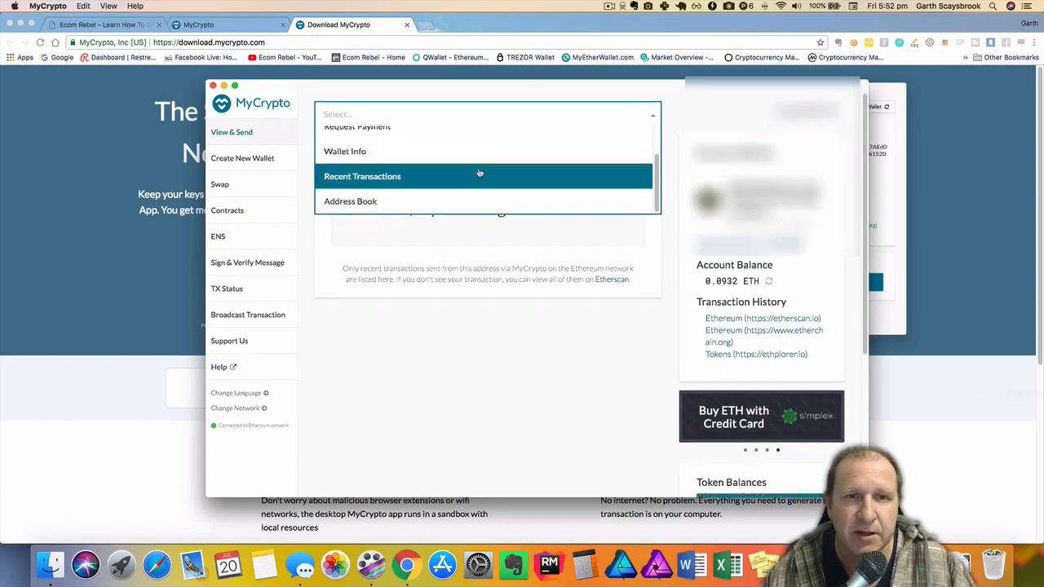
click(350, 201)
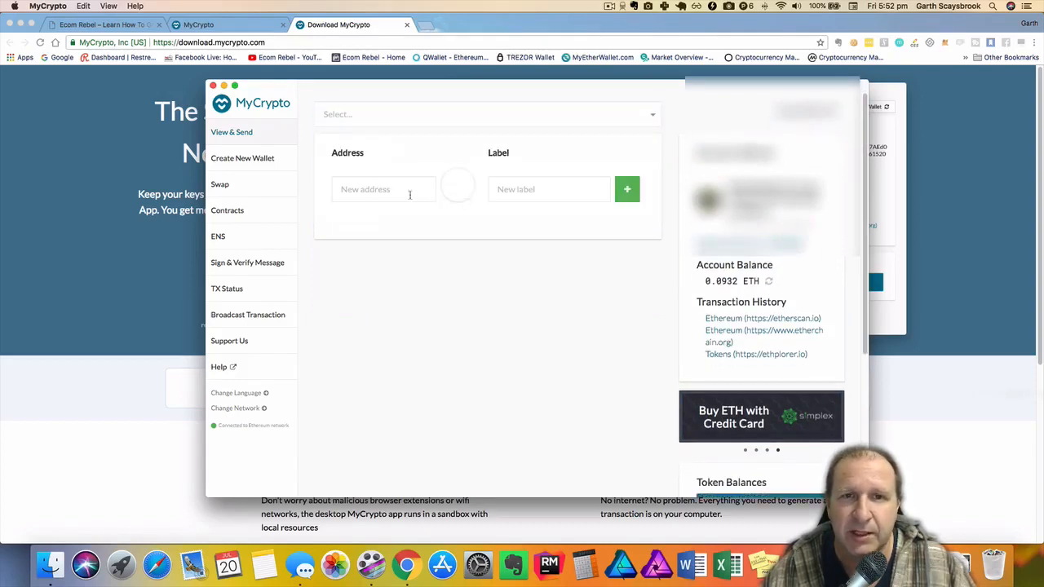
click(486, 114)
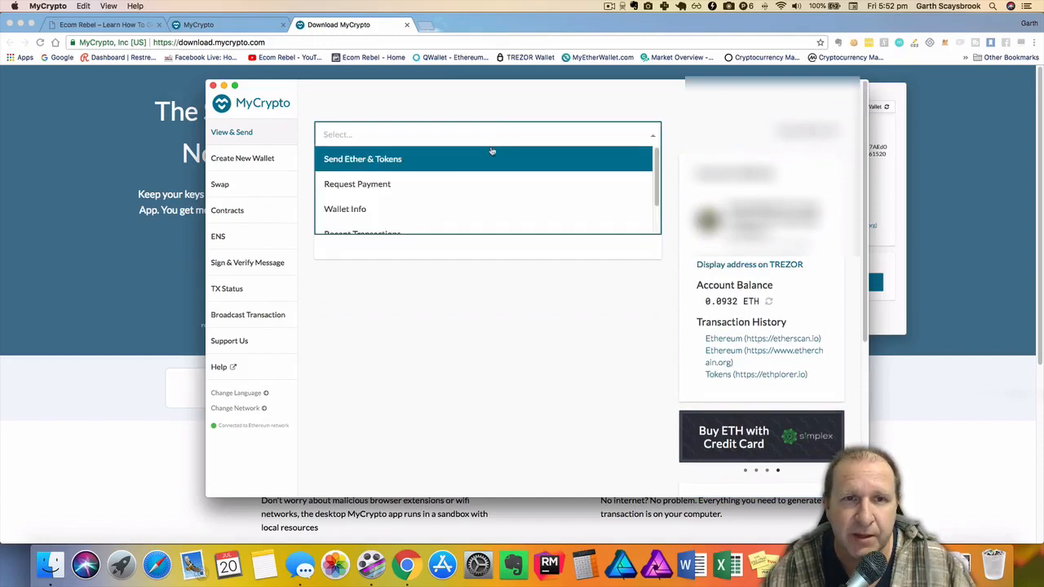
click(362, 159)
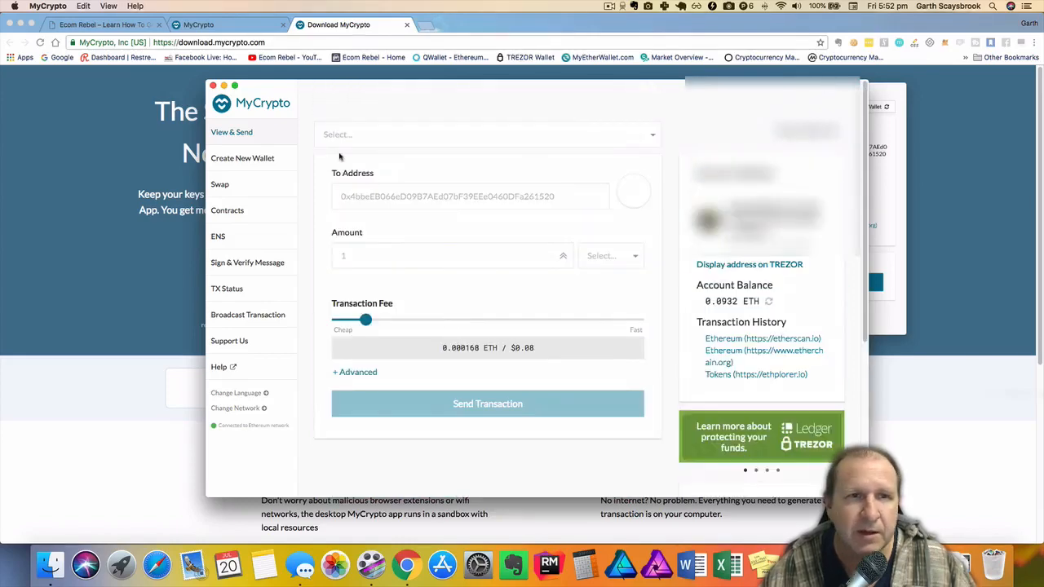
mouse_move(599, 185)
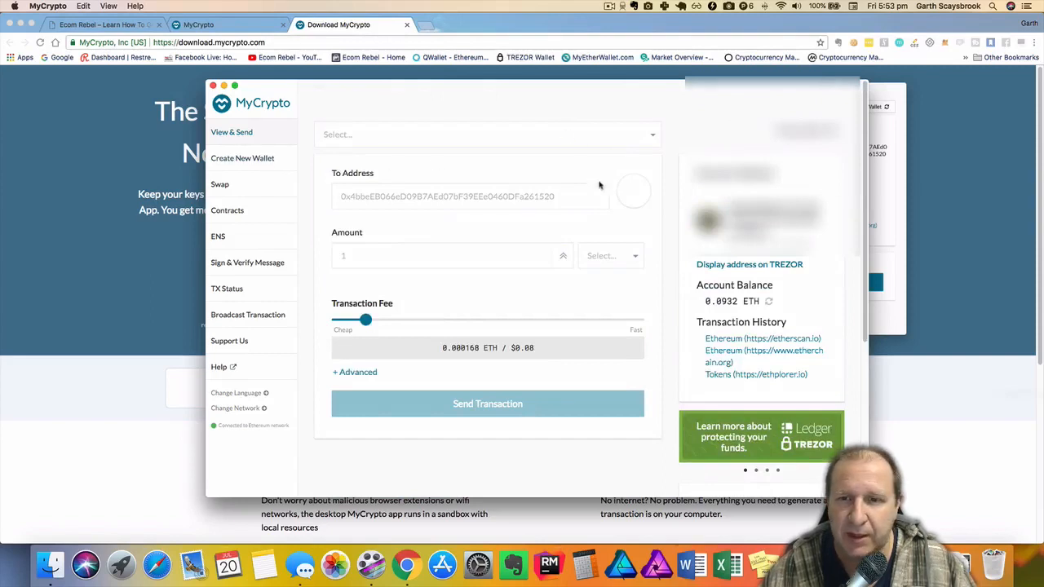
scroll(down, 3)
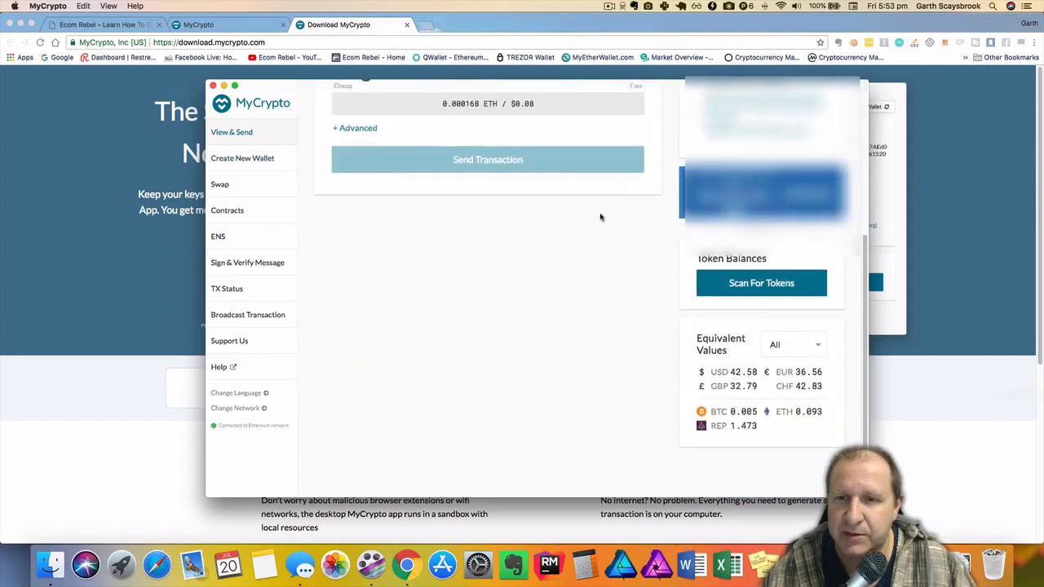
mouse_move(587, 311)
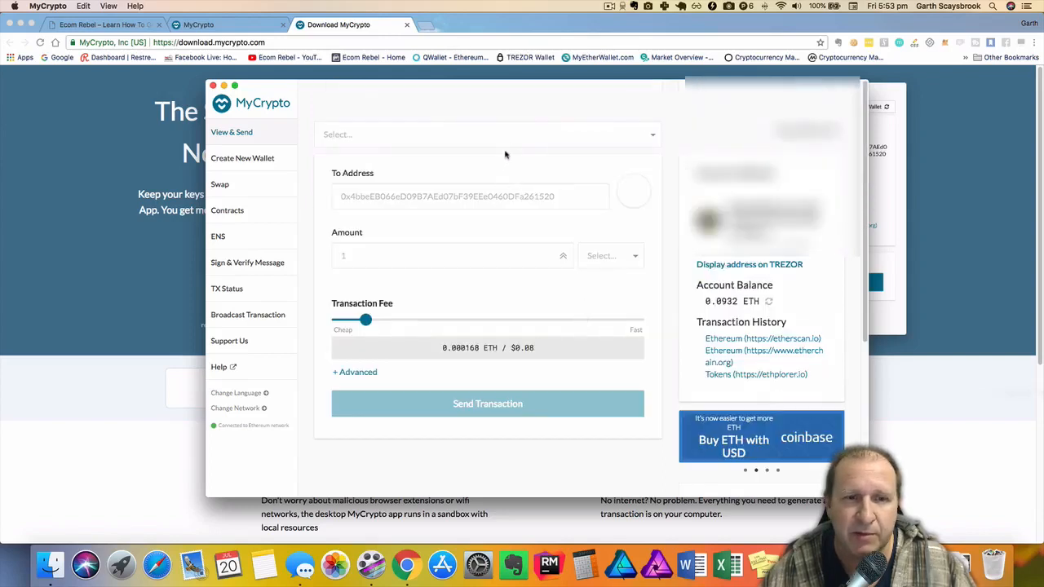
mouse_move(819, 137)
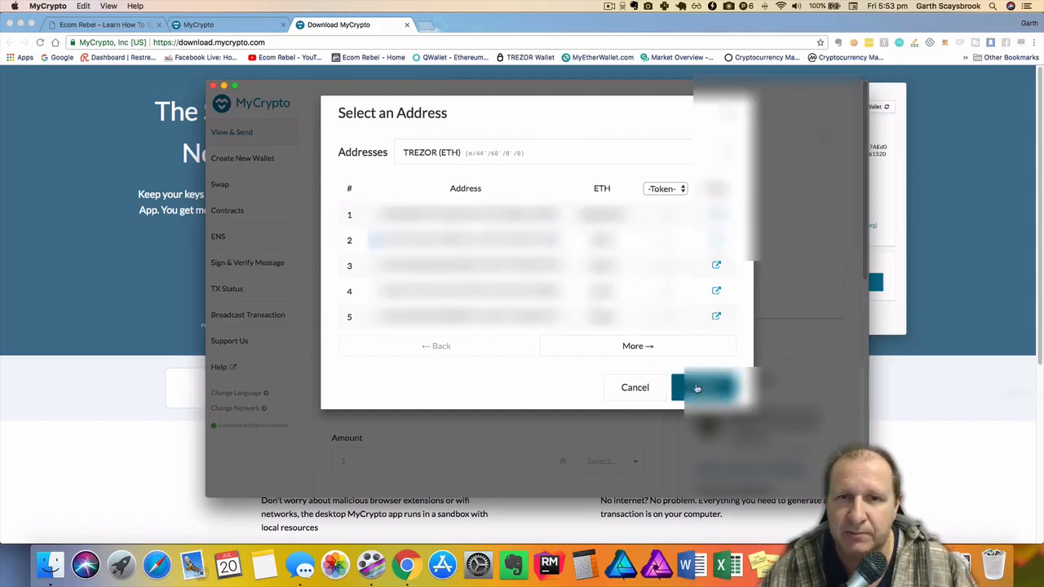
- Unlock the other TREZOR address and open Send Ether & Tokens, showing 0 ETH balance
click(710, 387)
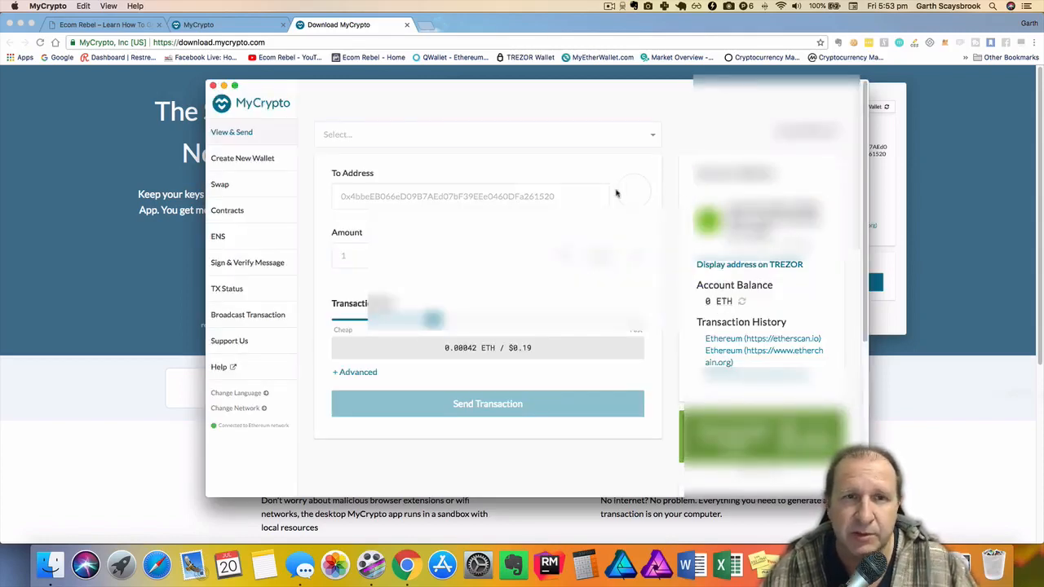
click(487, 134)
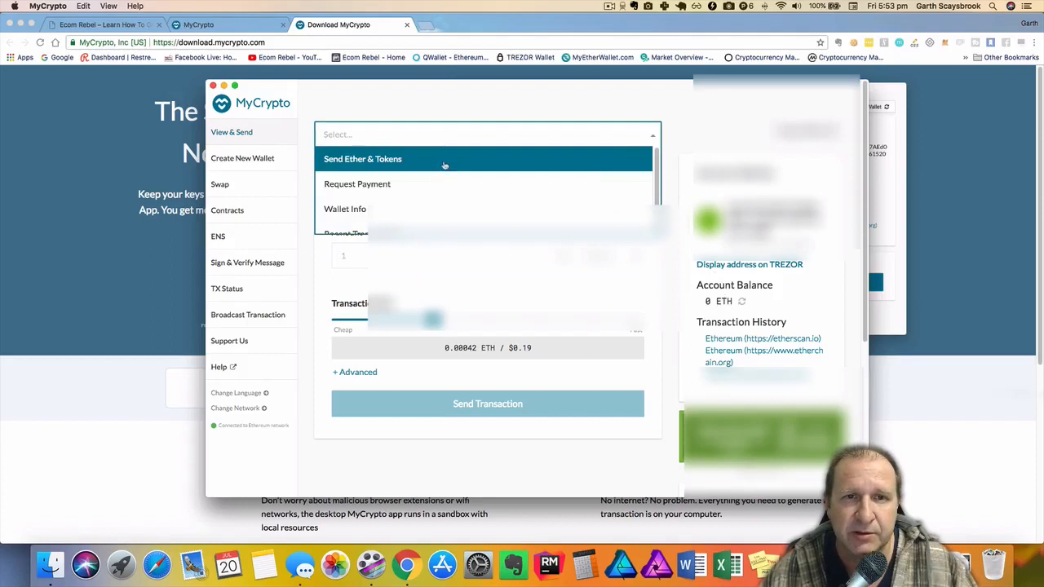
click(362, 159)
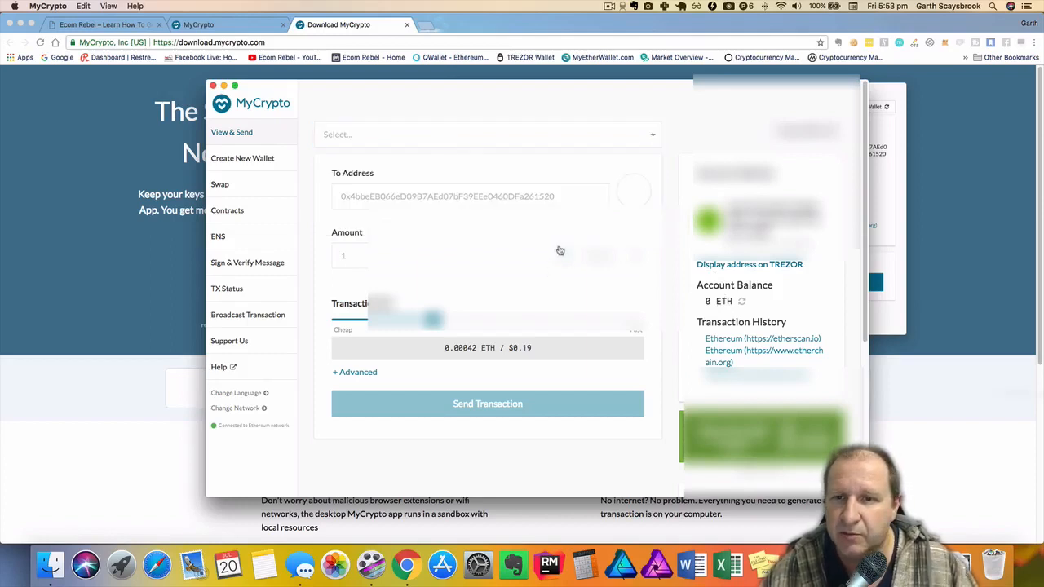
mouse_move(551, 233)
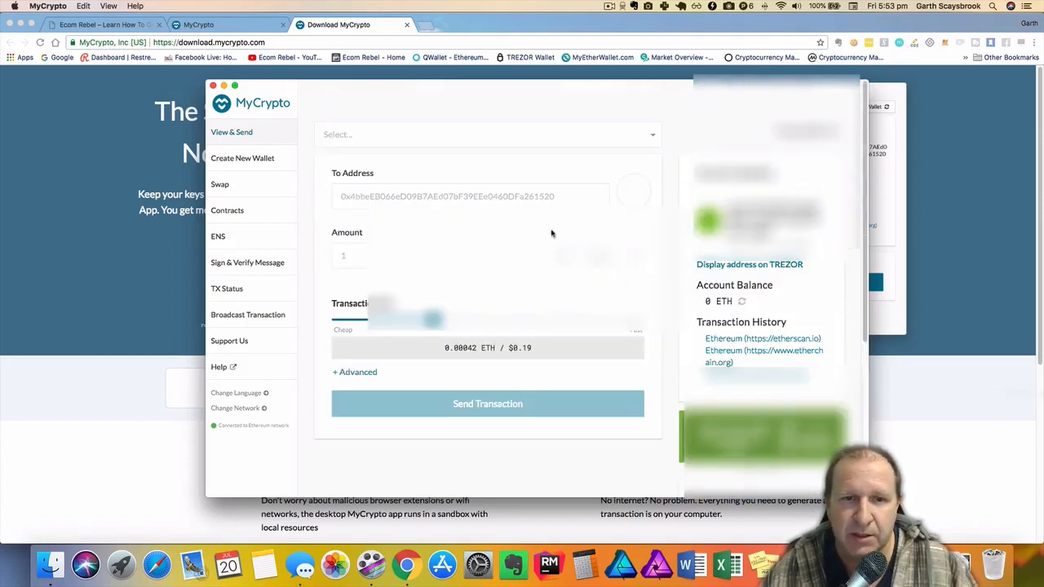
scroll(down, 3)
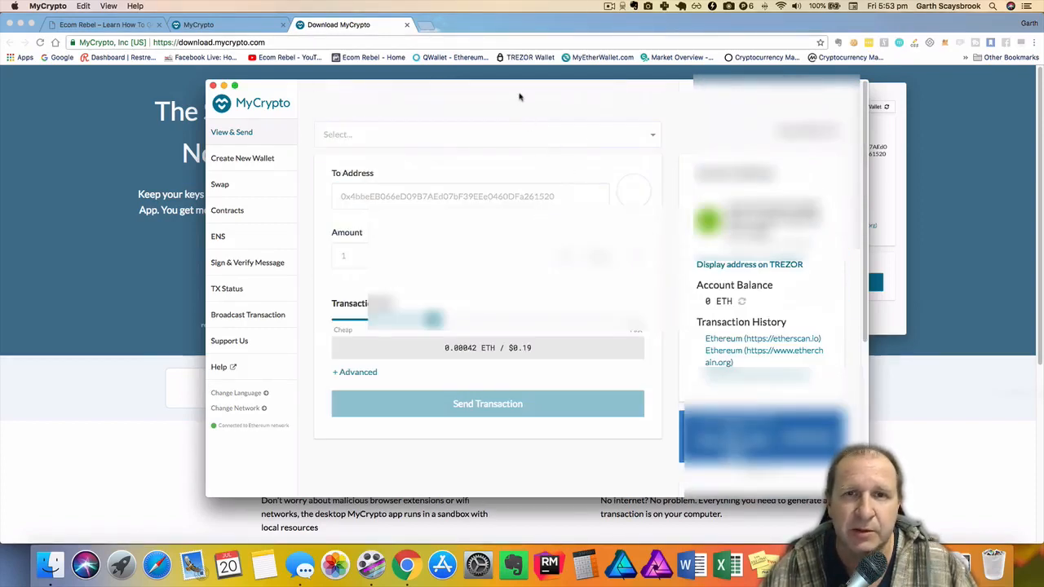
mouse_move(548, 120)
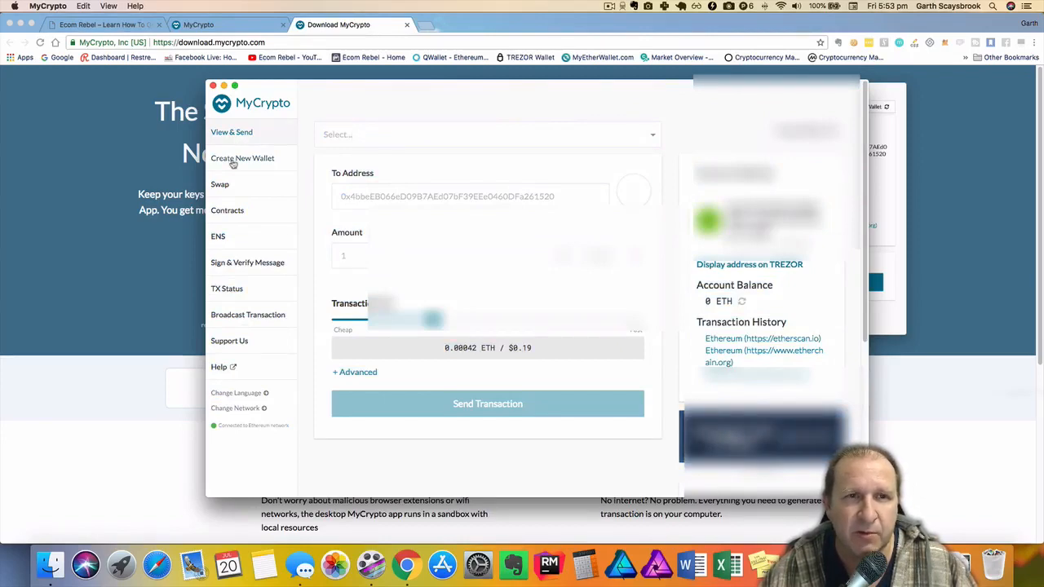
- Choose Create New Wallet from the sidebar to get the log-out warning
click(242, 157)
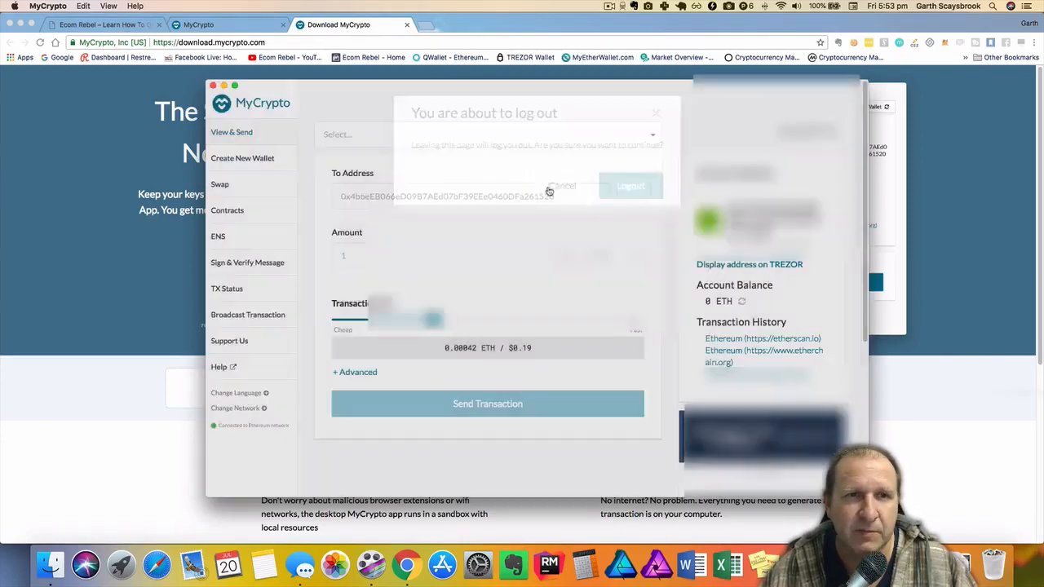